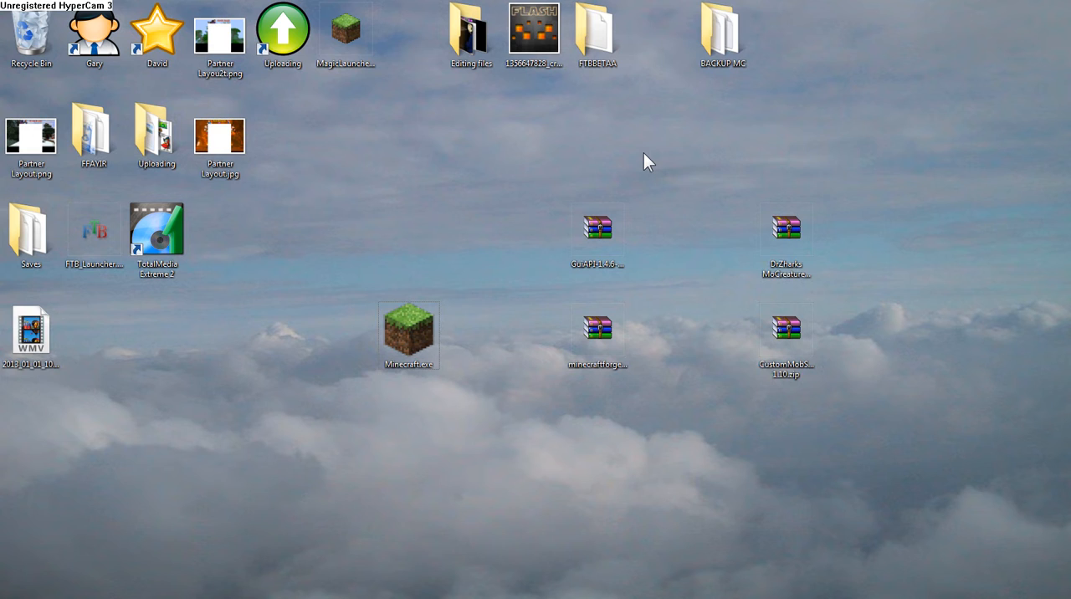
mouse_move(654, 164)
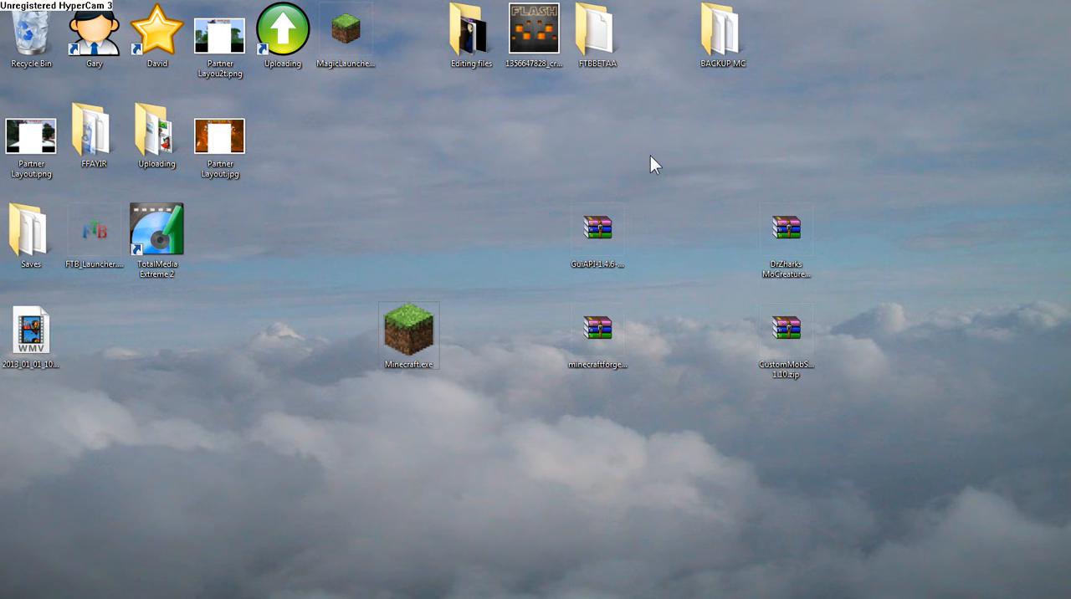
mouse_move(694, 174)
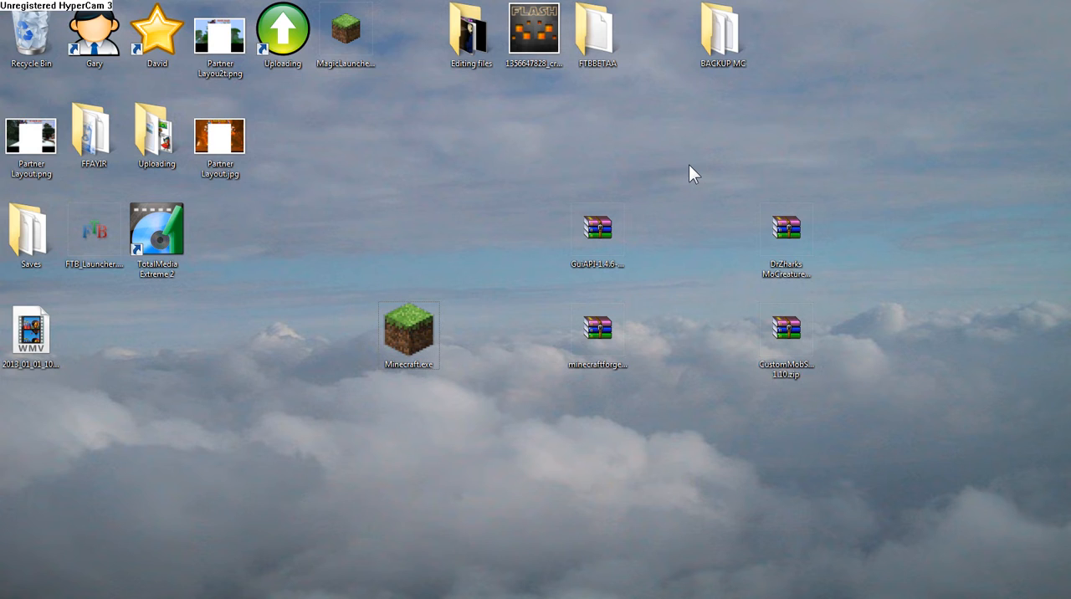
mouse_move(676, 238)
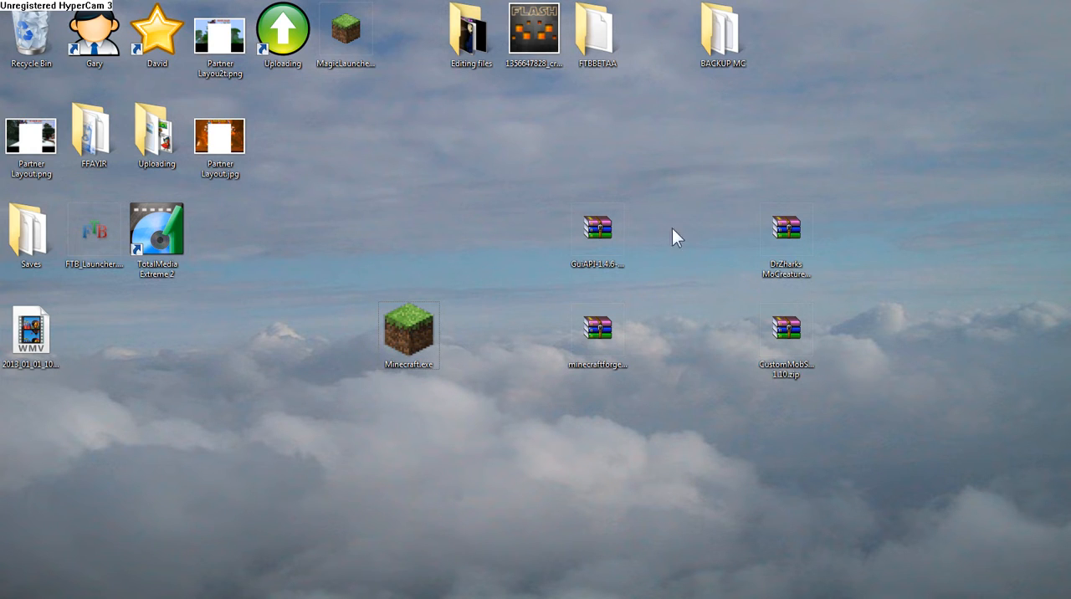
Step: Select the GuiAPI, Minecraft Forge, Mo' Creatures and CustomMobSpawner archives on the desktop
left_click(597, 227)
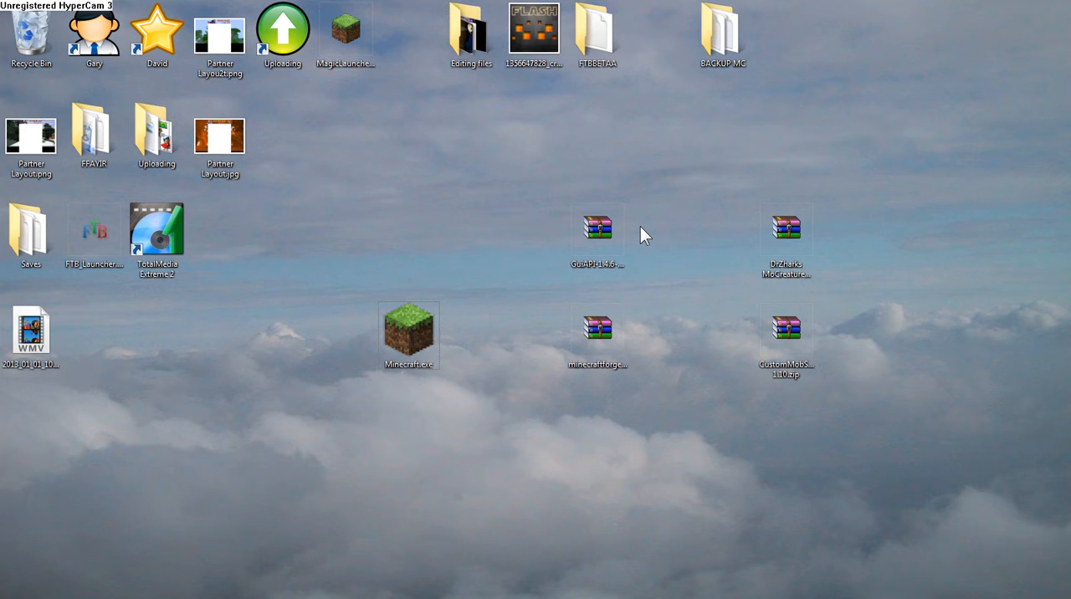
left_click(596, 226)
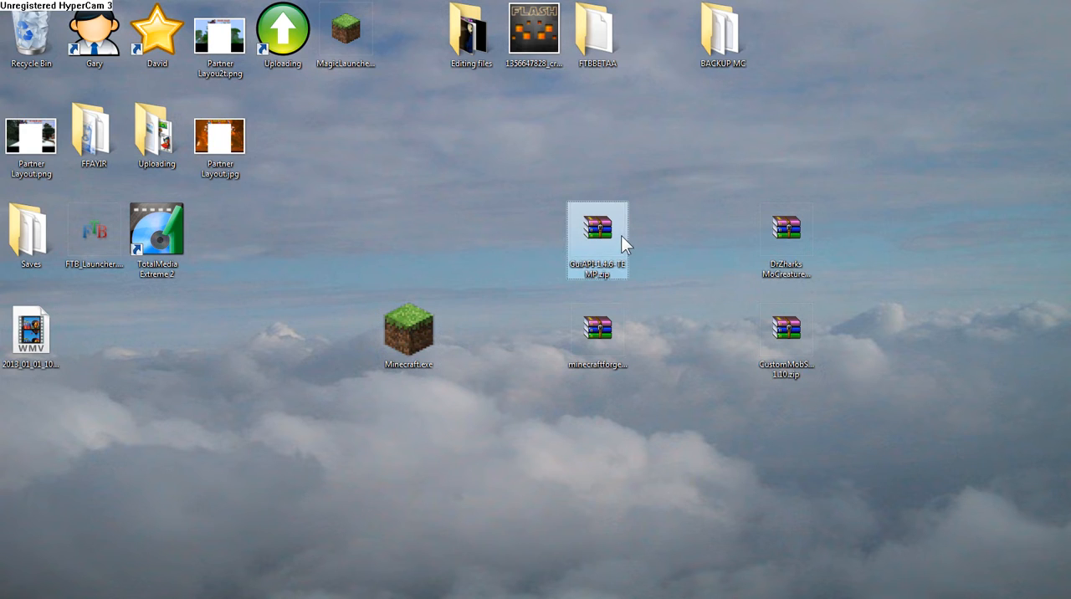
left_click(597, 328)
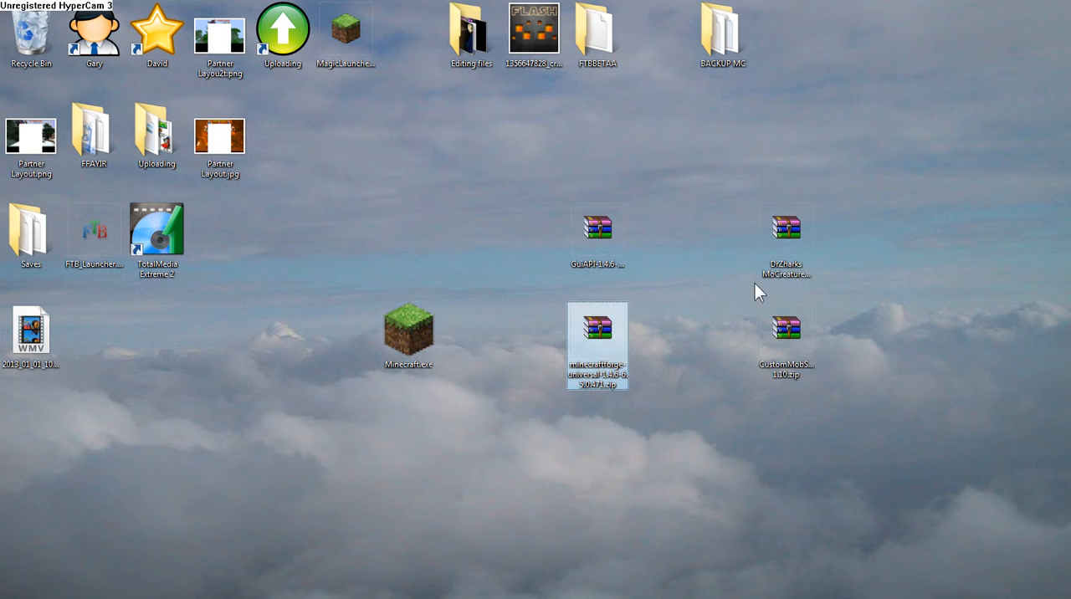
left_click(785, 228)
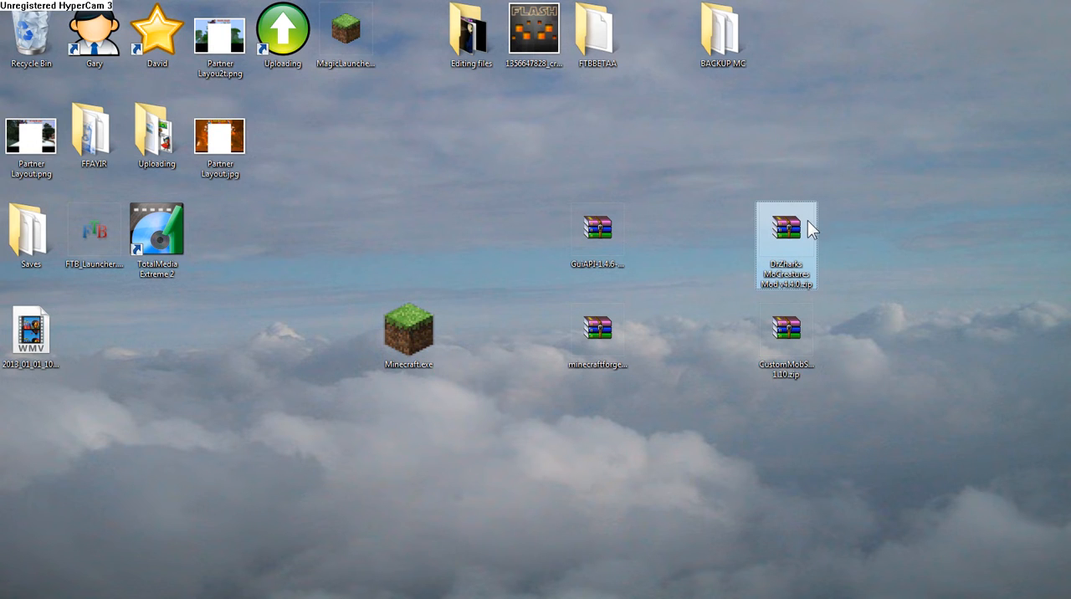
left_click(785, 339)
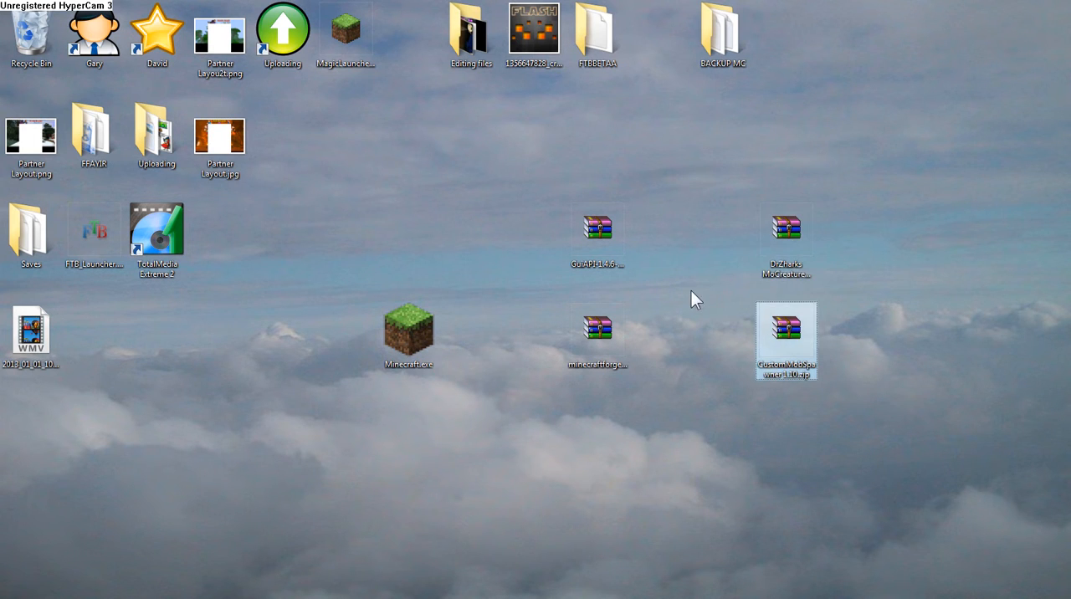
left_click(694, 297)
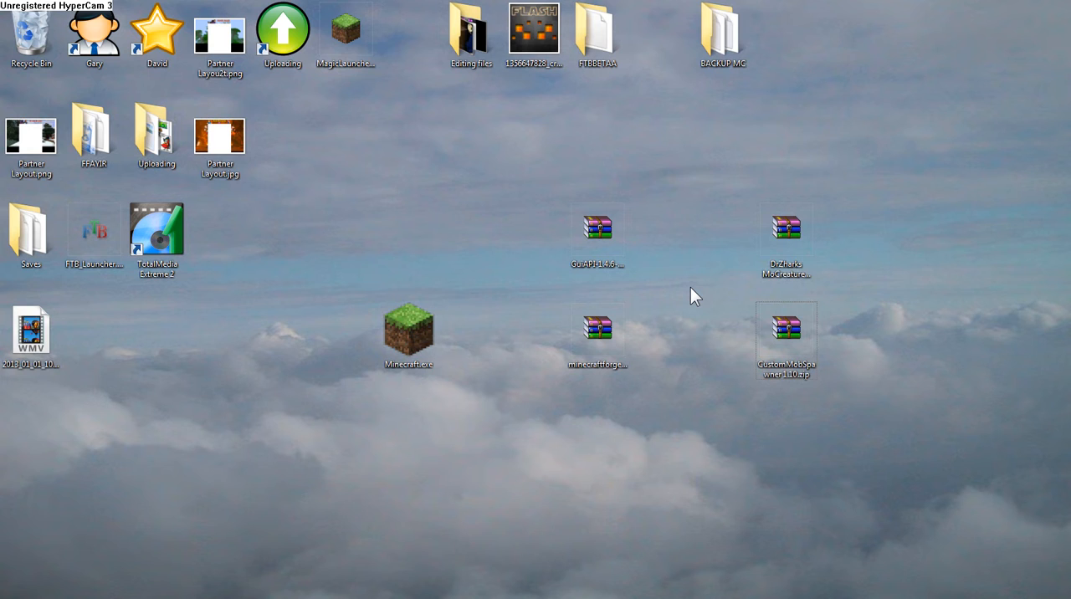
left_click(596, 235)
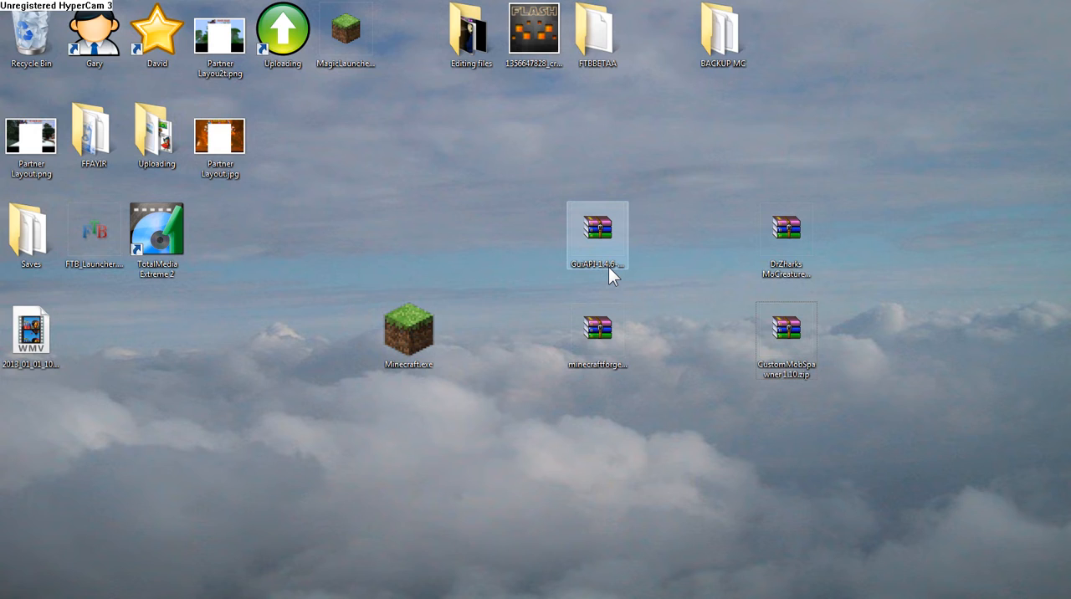
mouse_move(632, 269)
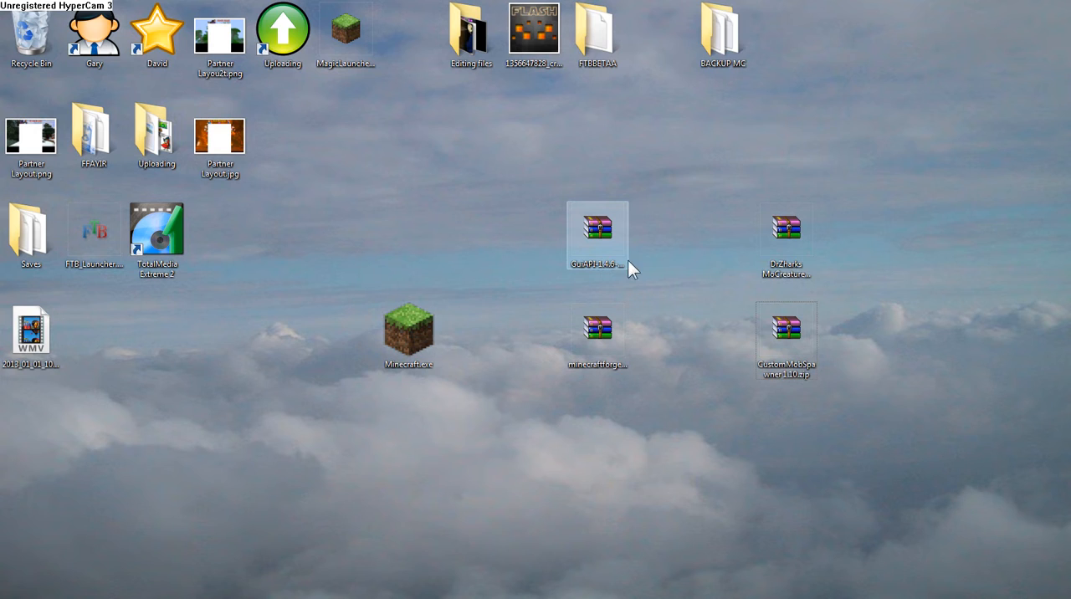
left_click(596, 327)
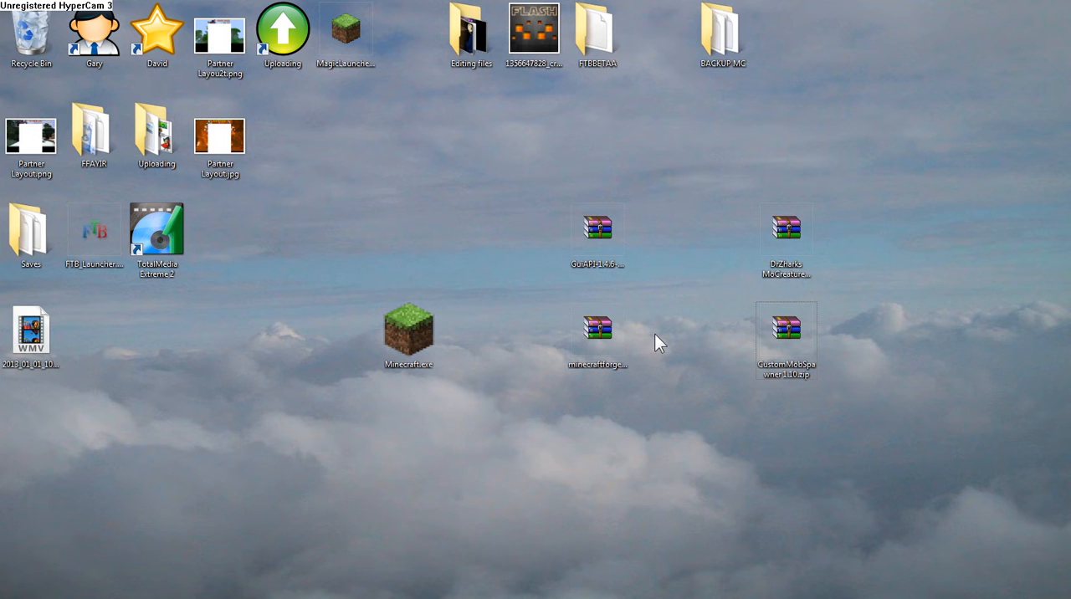
left_click(597, 327)
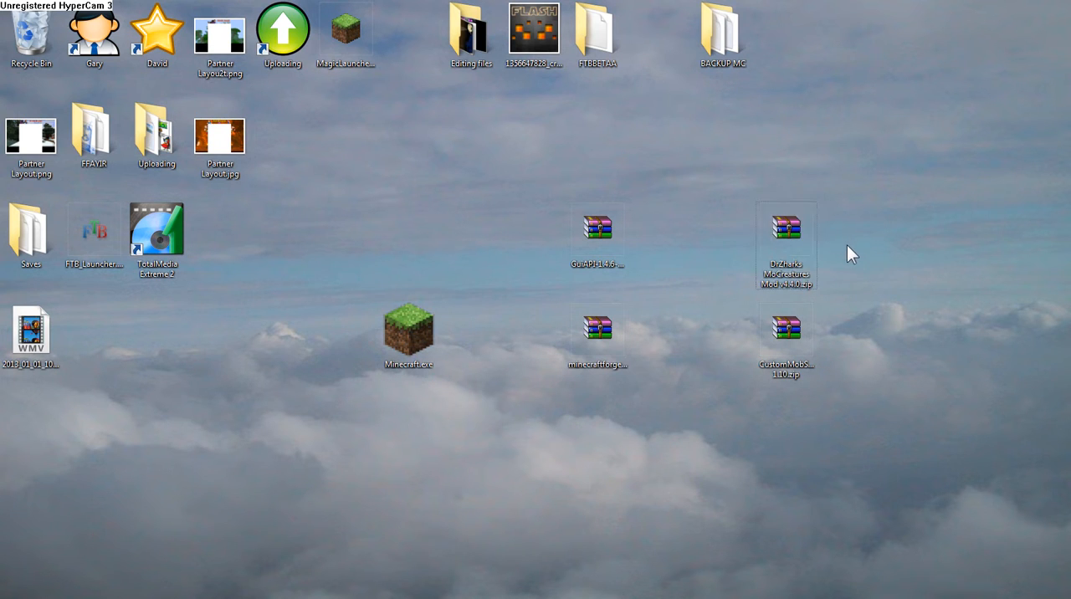
left_click(597, 226)
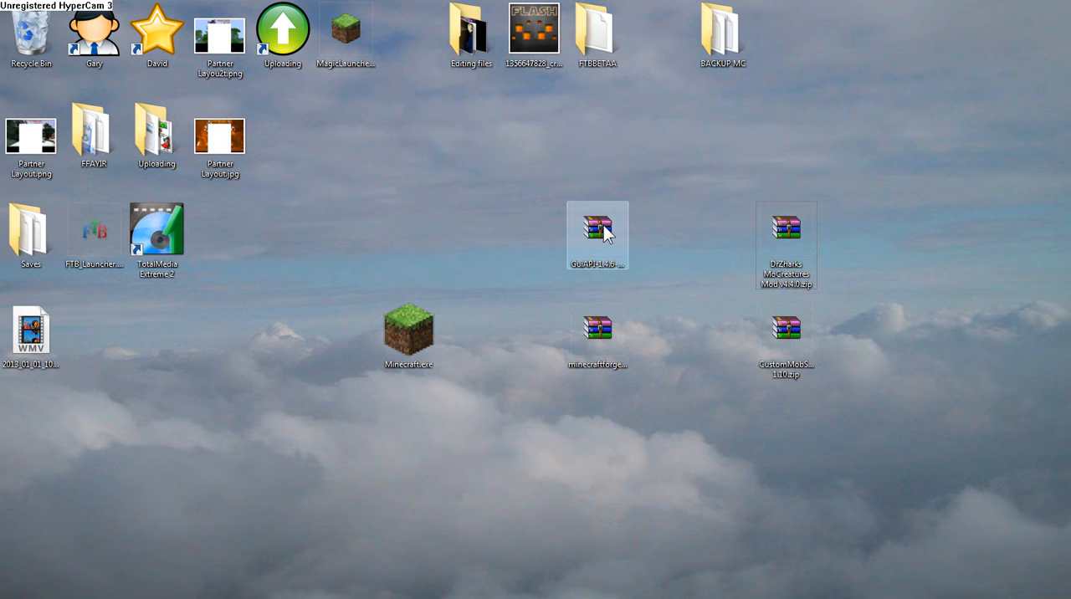
left_click(597, 334)
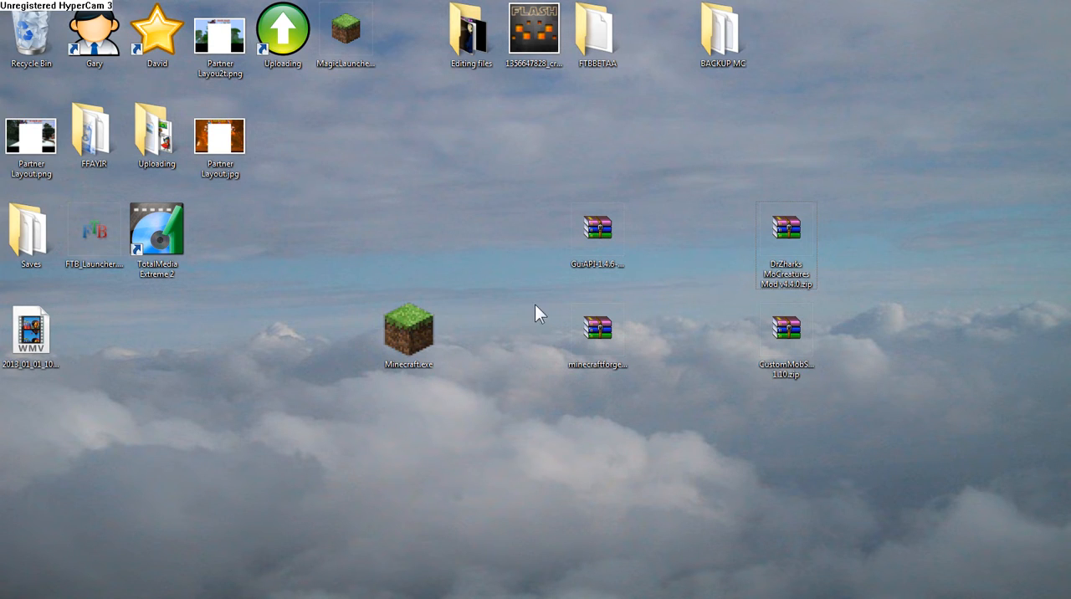
Step: Drag the Minecraft launcher up into the row with the GuiAPI and Mo' Creatures archives
left_click(409, 334)
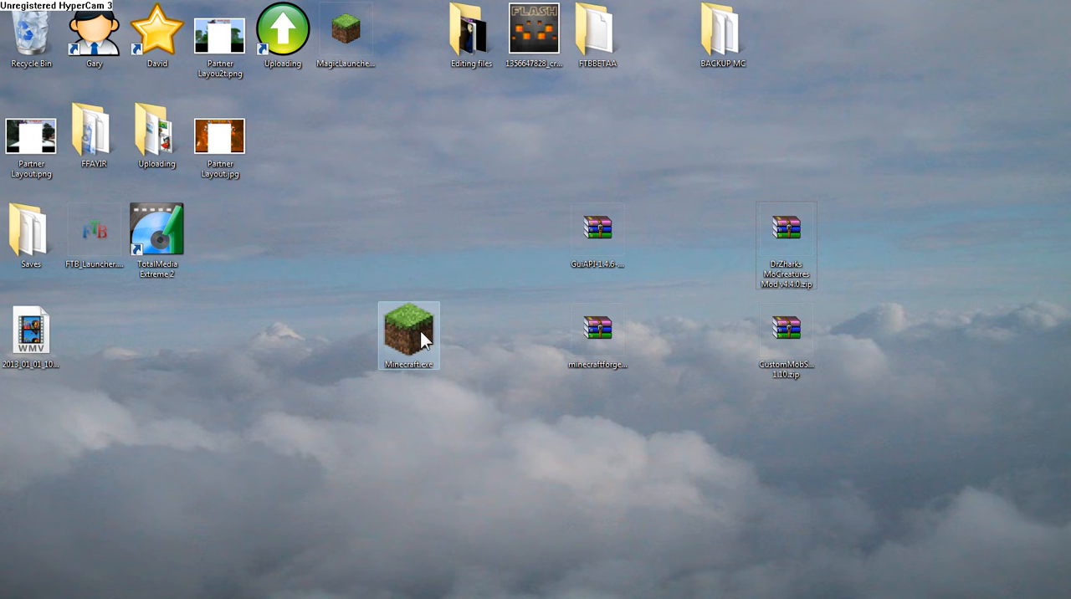
mouse_move(423, 325)
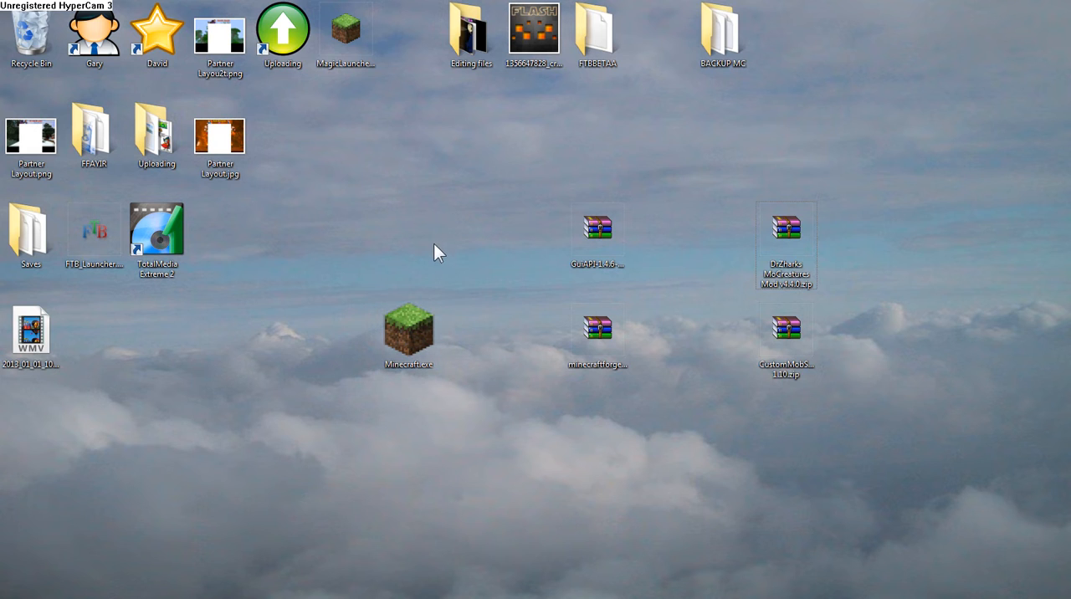
left_click_drag(409, 335, 409, 237)
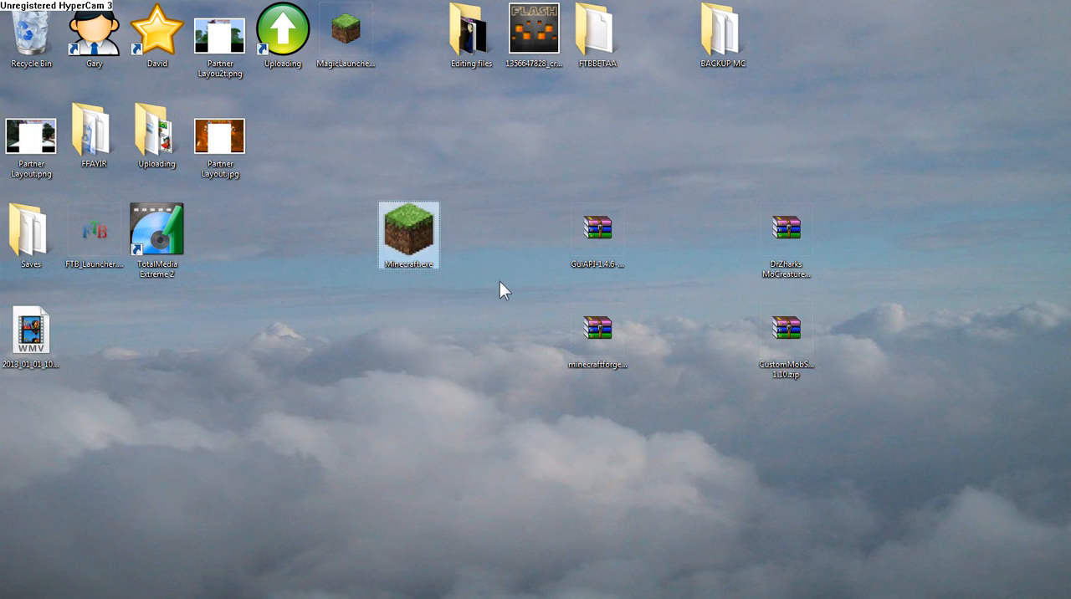
mouse_move(623, 293)
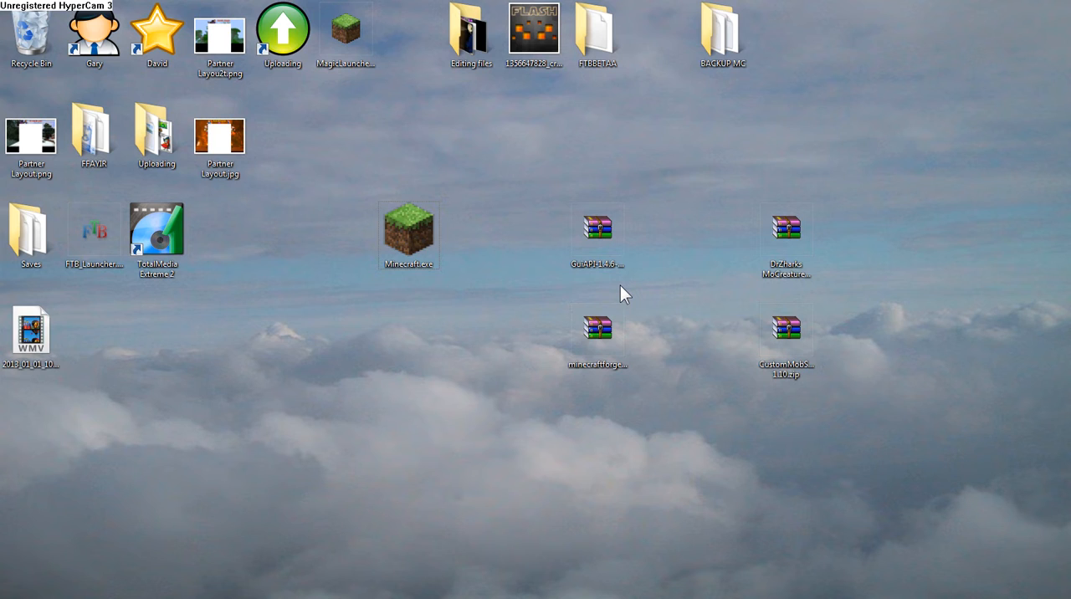
mouse_move(625, 297)
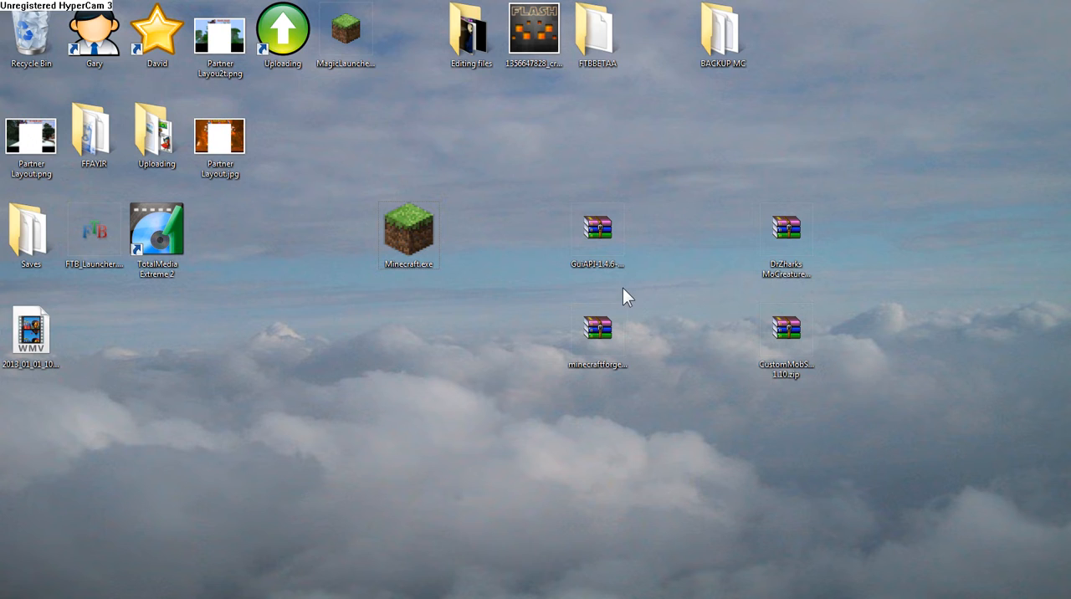
left_click(596, 326)
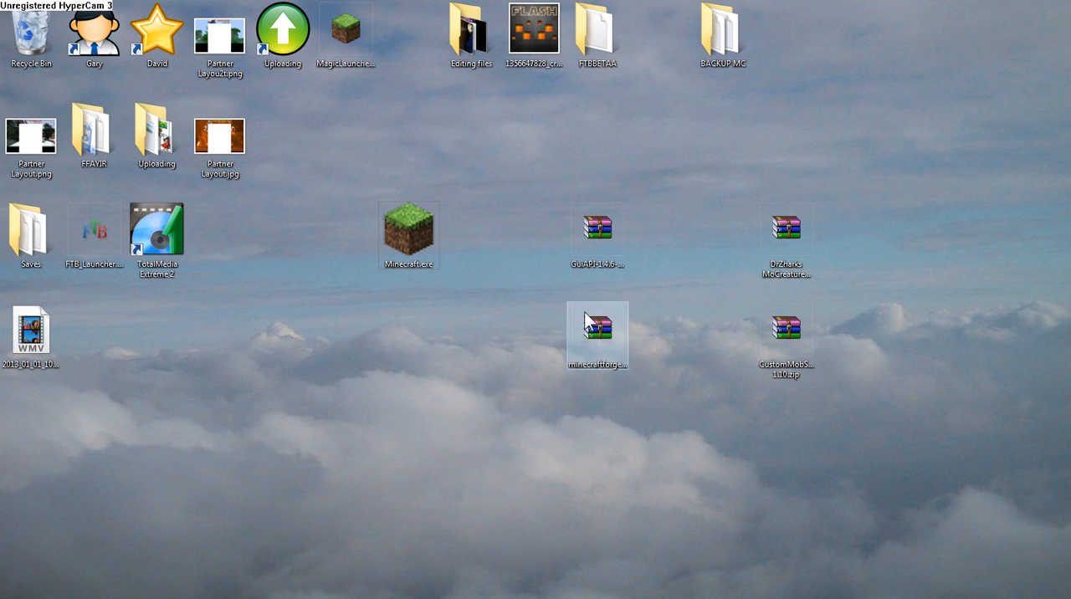
mouse_move(334, 340)
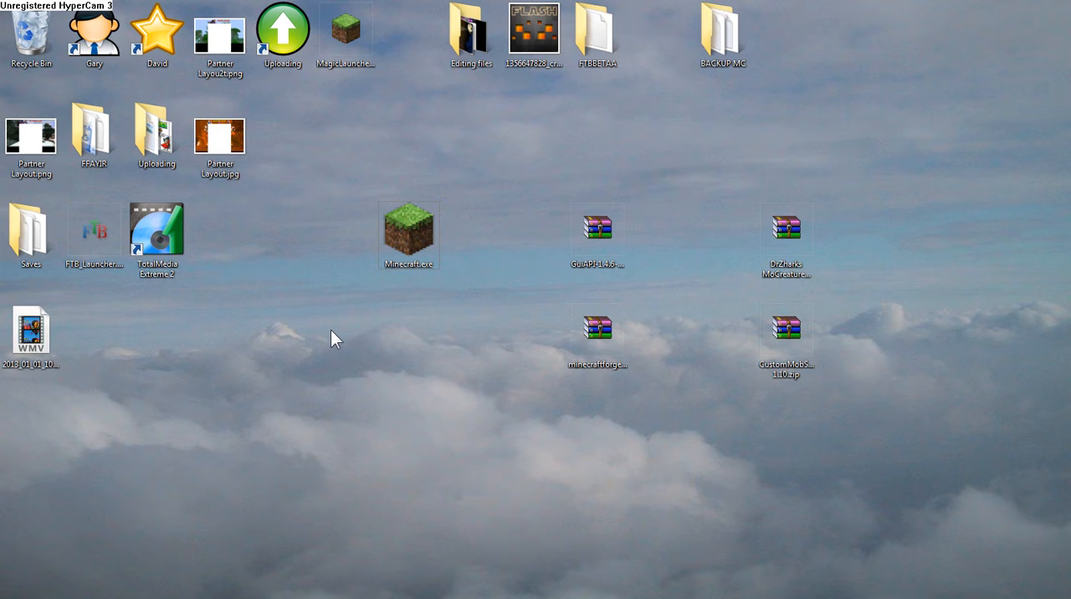
left_click(409, 233)
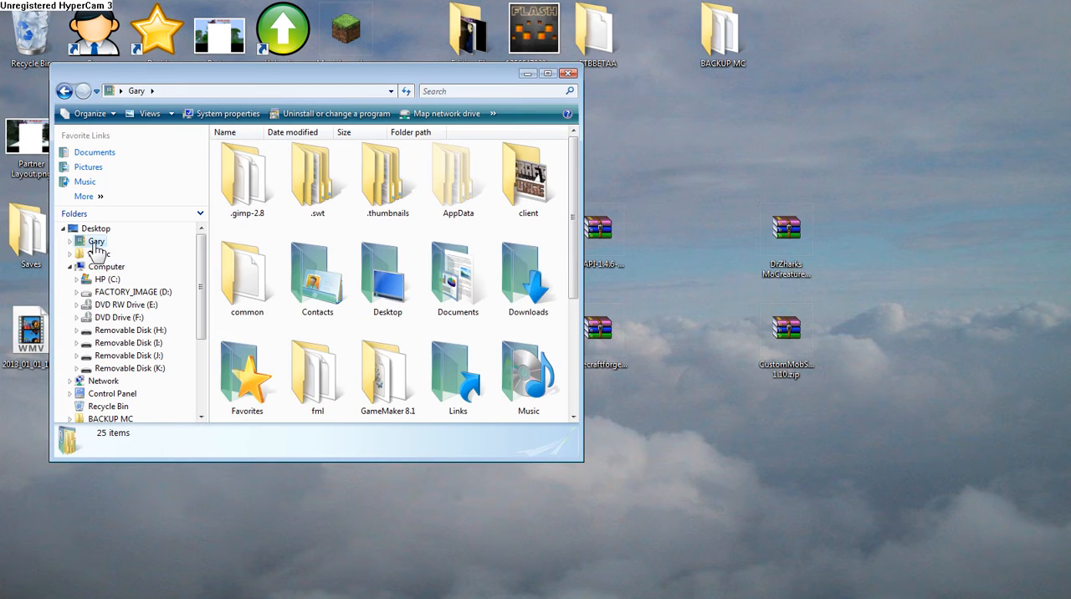
Step: Navigate from the home folder through AppData and Roaming into the .minecraft folder
left_click(458, 176)
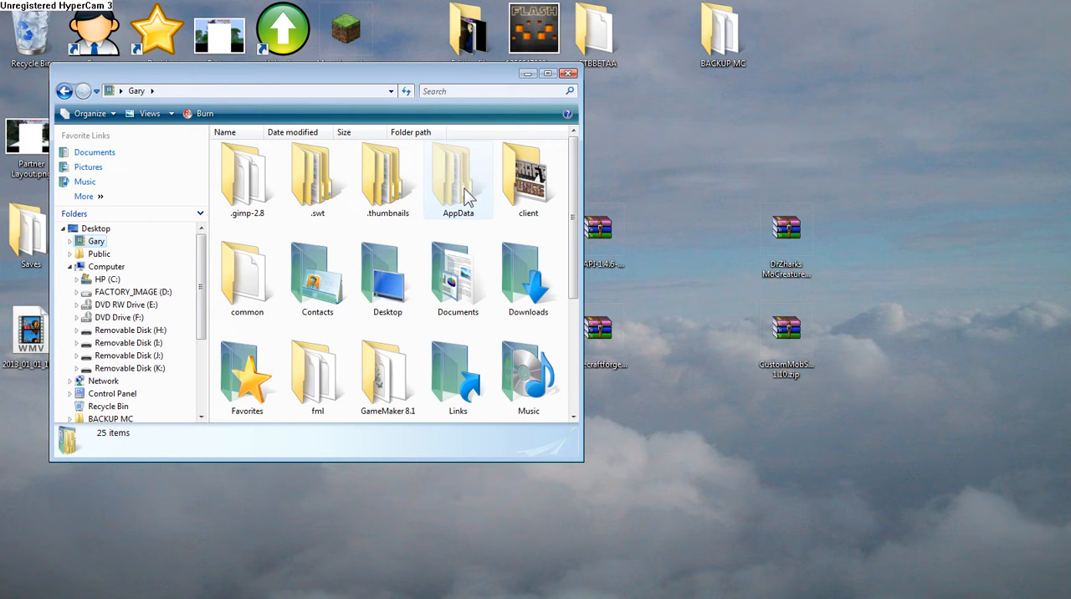
double_click(458, 174)
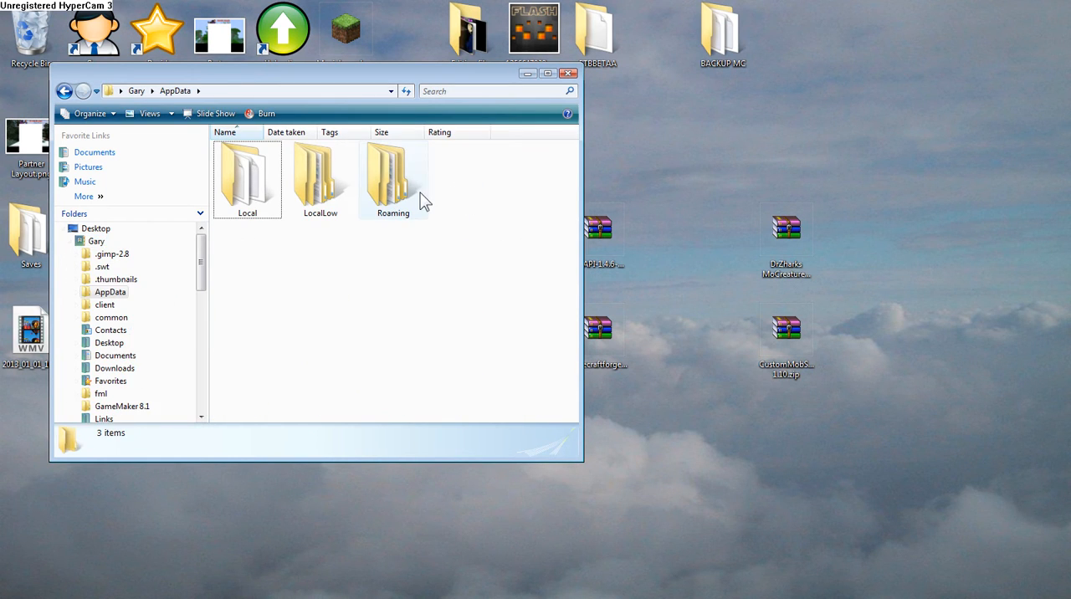
left_click(392, 176)
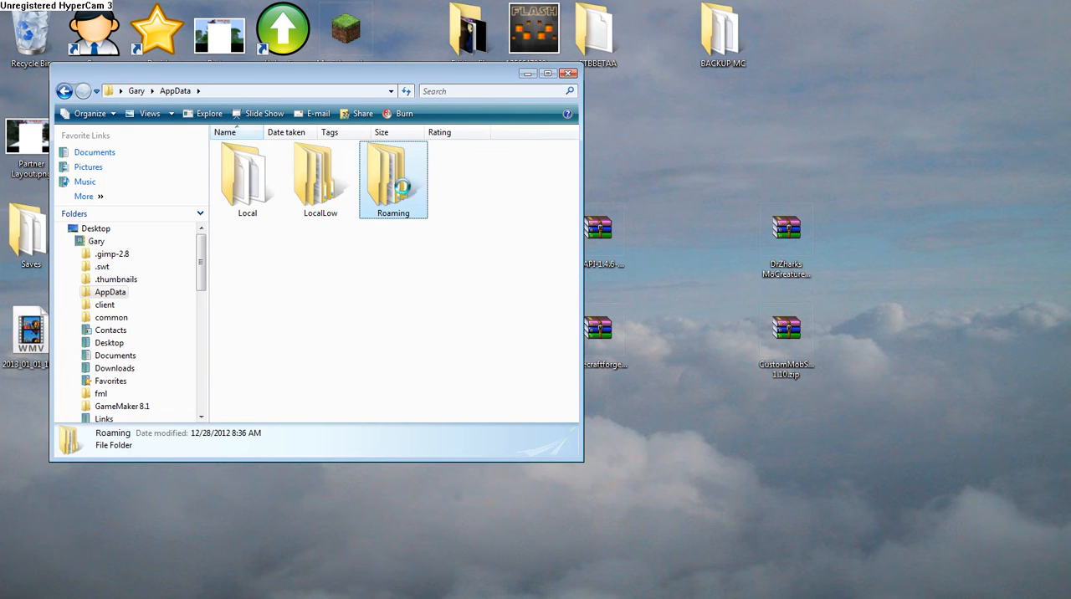
double_click(392, 179)
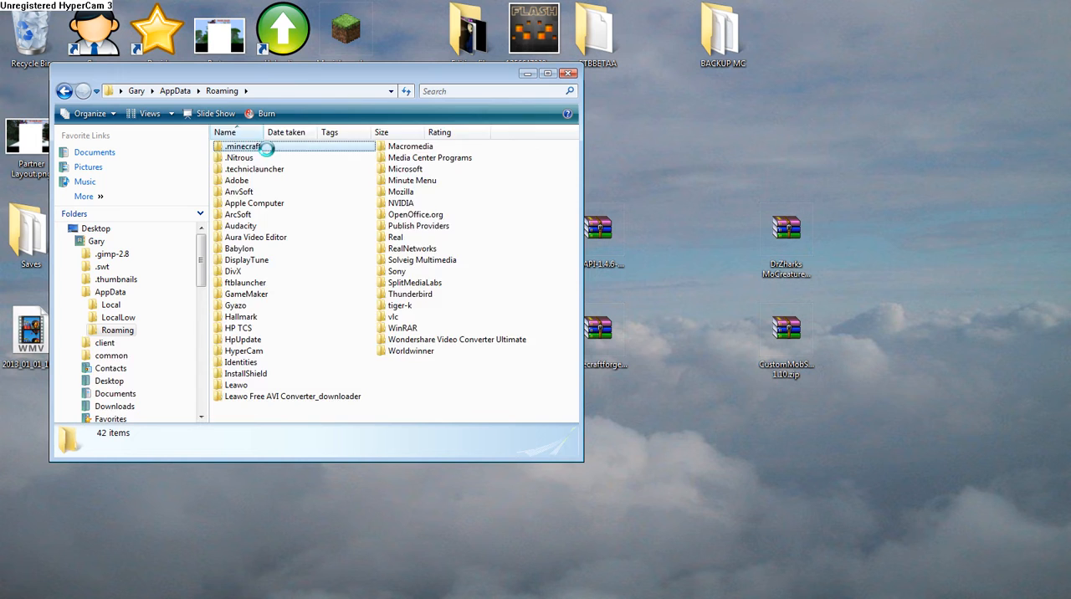
double_click(241, 145)
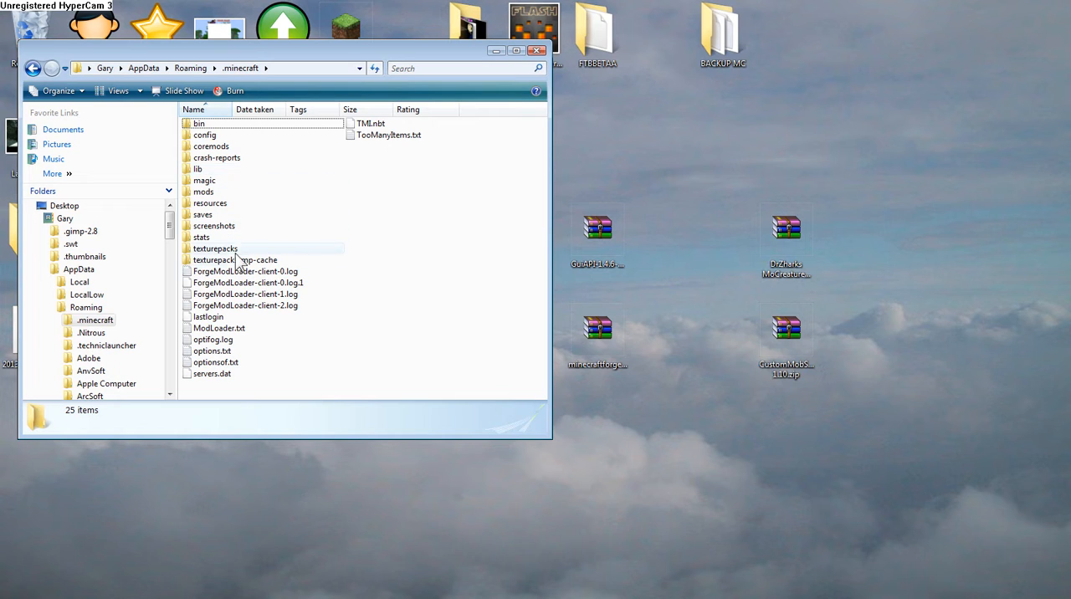
mouse_move(449, 243)
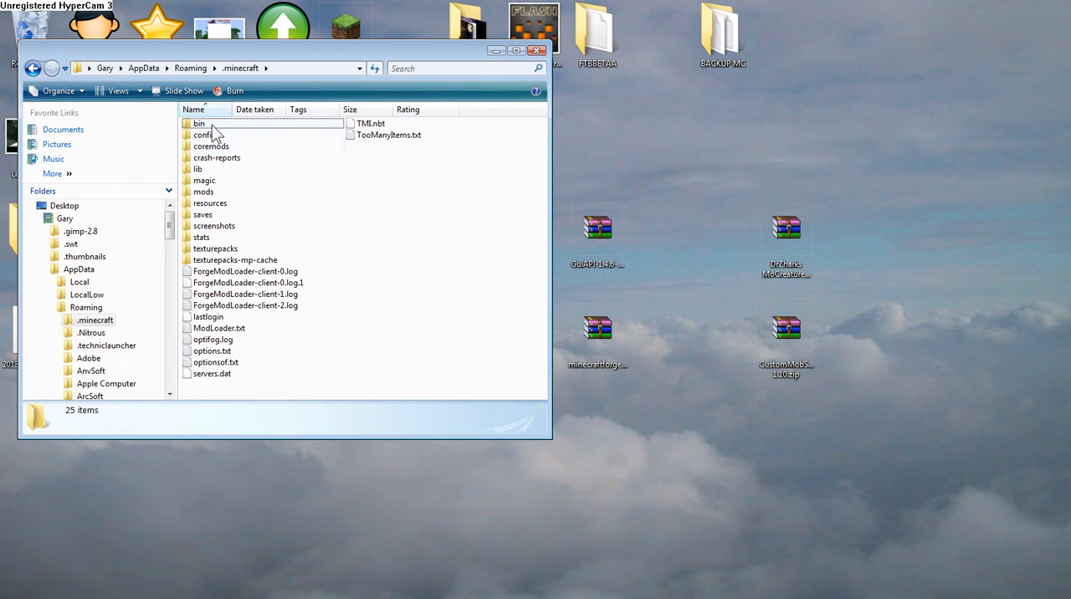
mouse_move(226, 160)
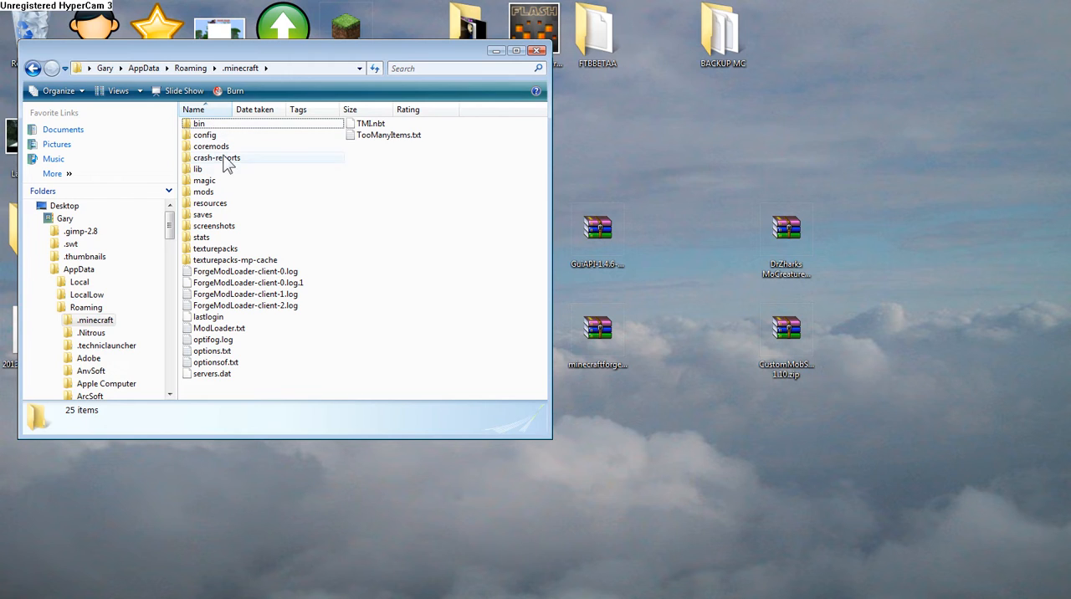
Step: Delete all four old mod items from mods, confirm it is empty, and return to .minecraft
double_click(204, 192)
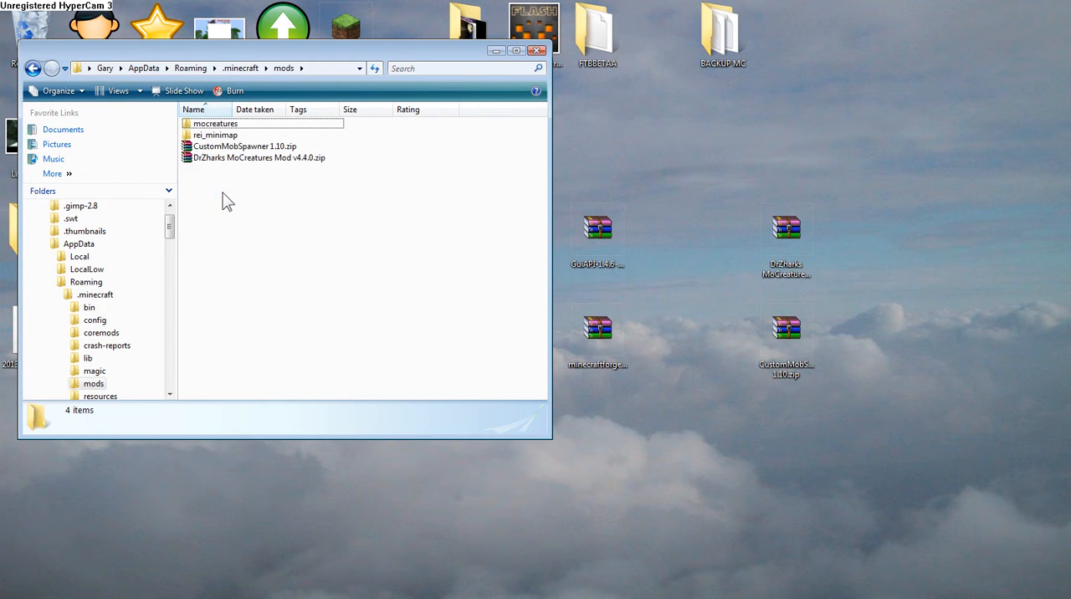
key("ctrl+a")
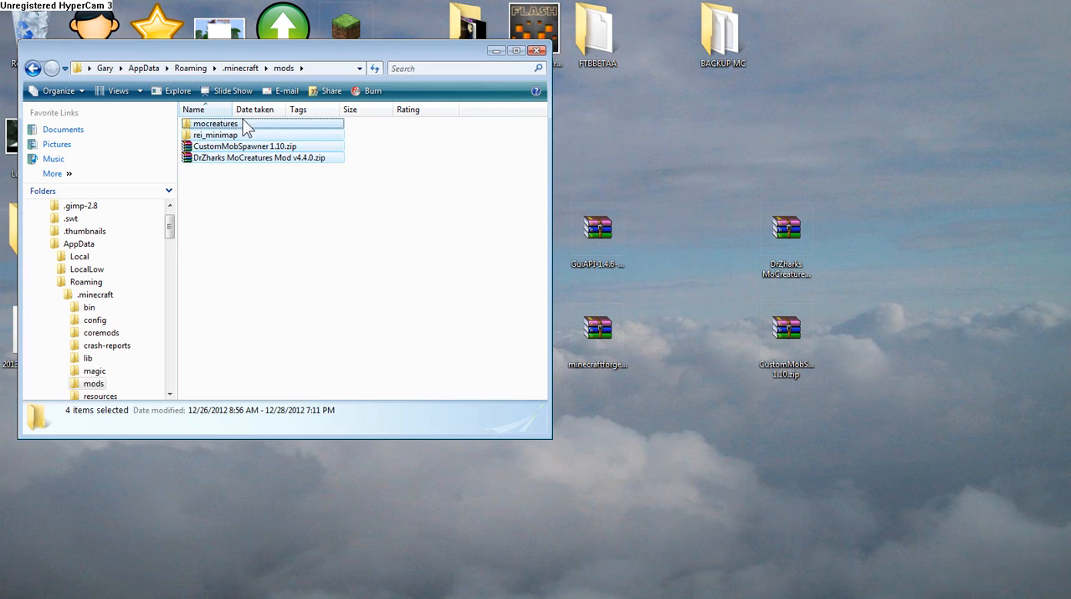
key("Delete")
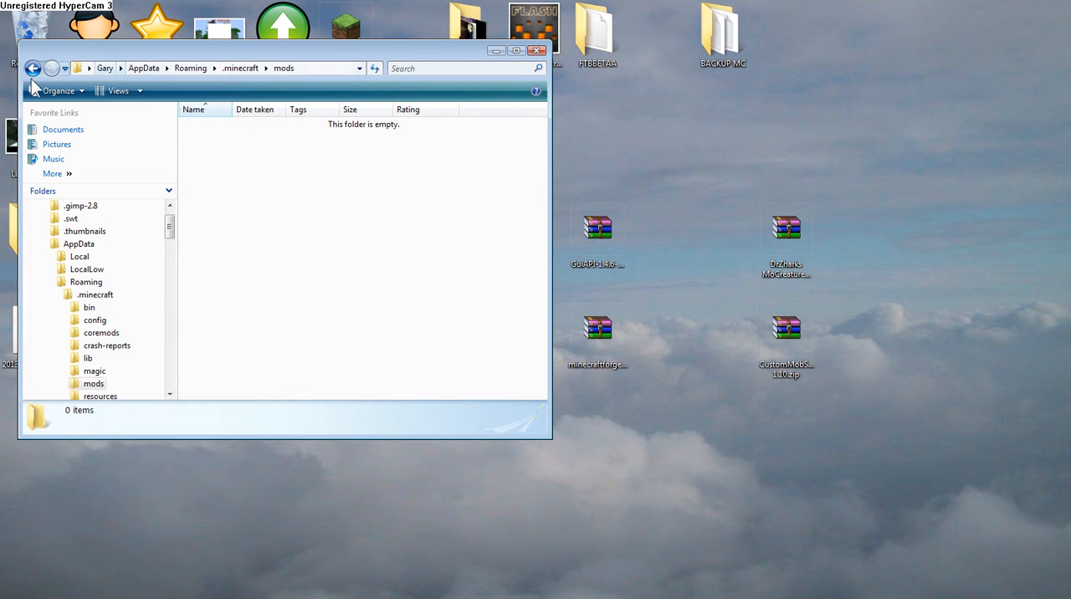
left_click(34, 68)
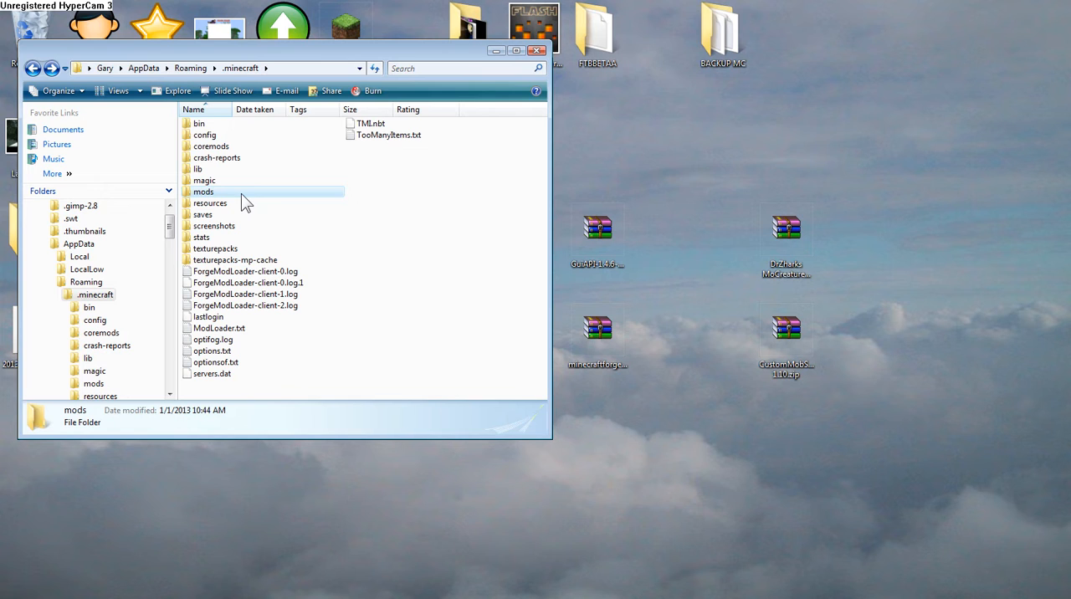
double_click(203, 192)
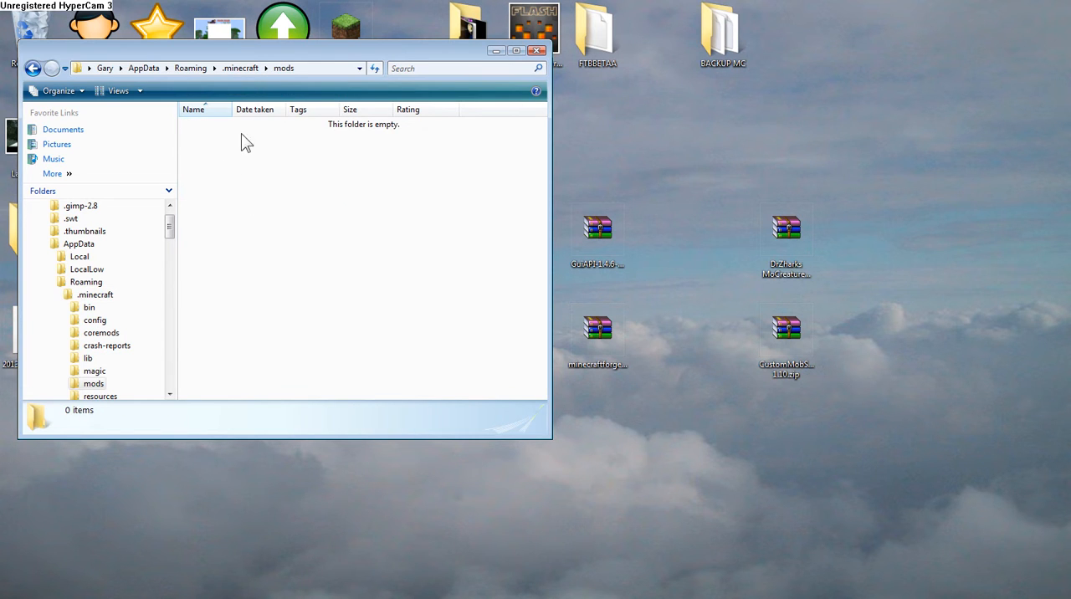
left_click(32, 68)
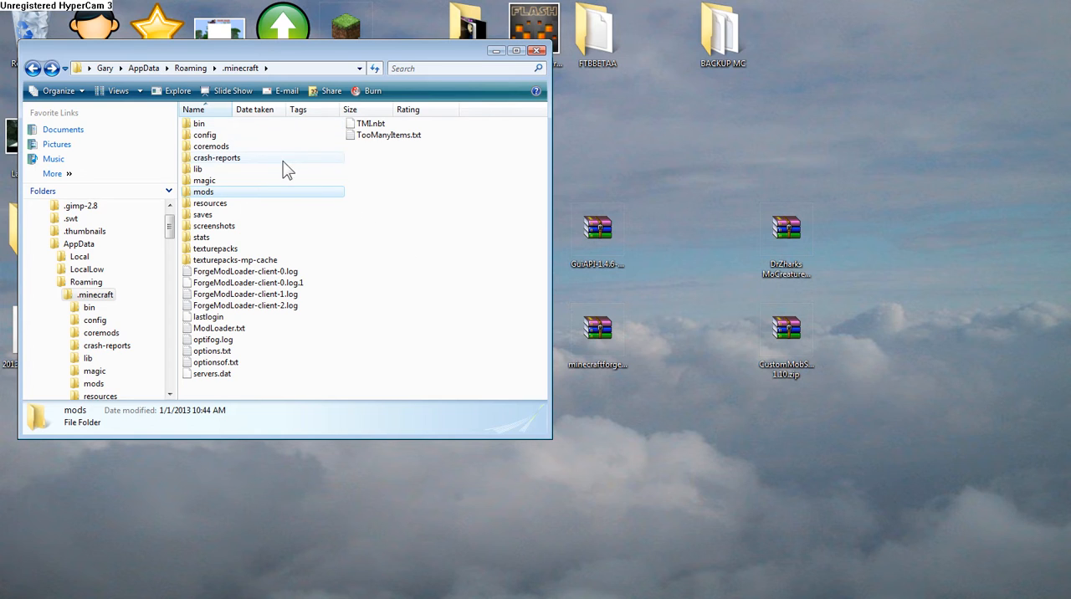
mouse_move(259, 147)
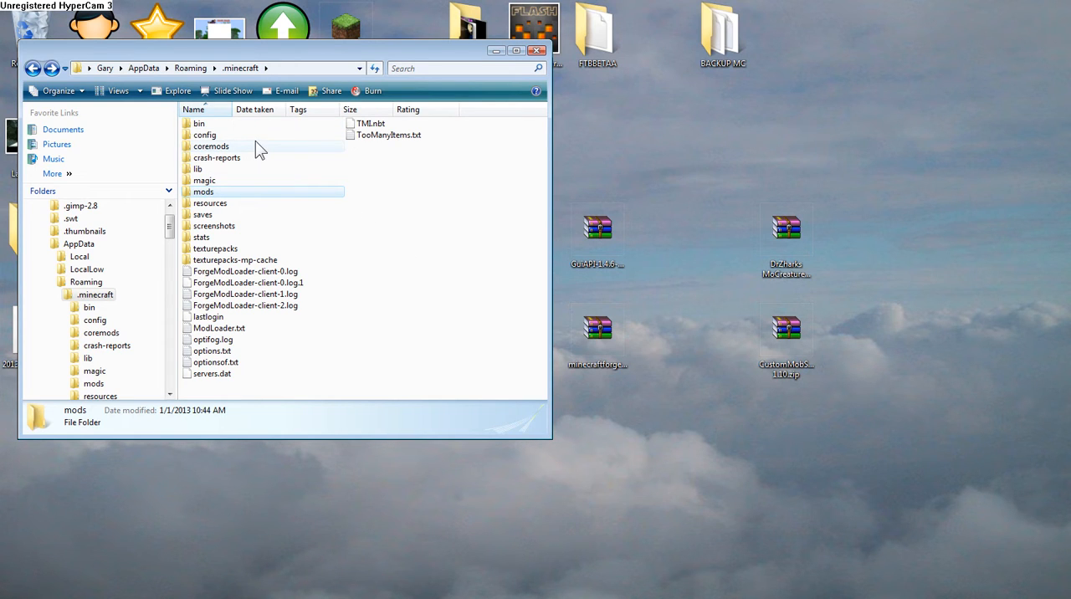
mouse_move(538, 69)
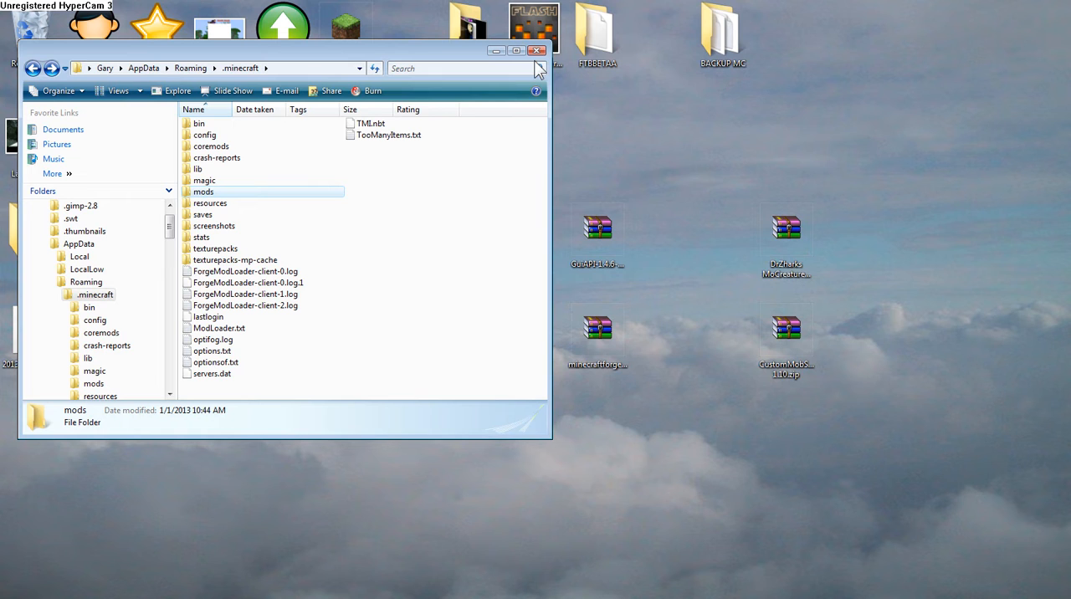
Step: Close the Explorer window and start 7-Zip File Manager from the Start menu
left_click(537, 51)
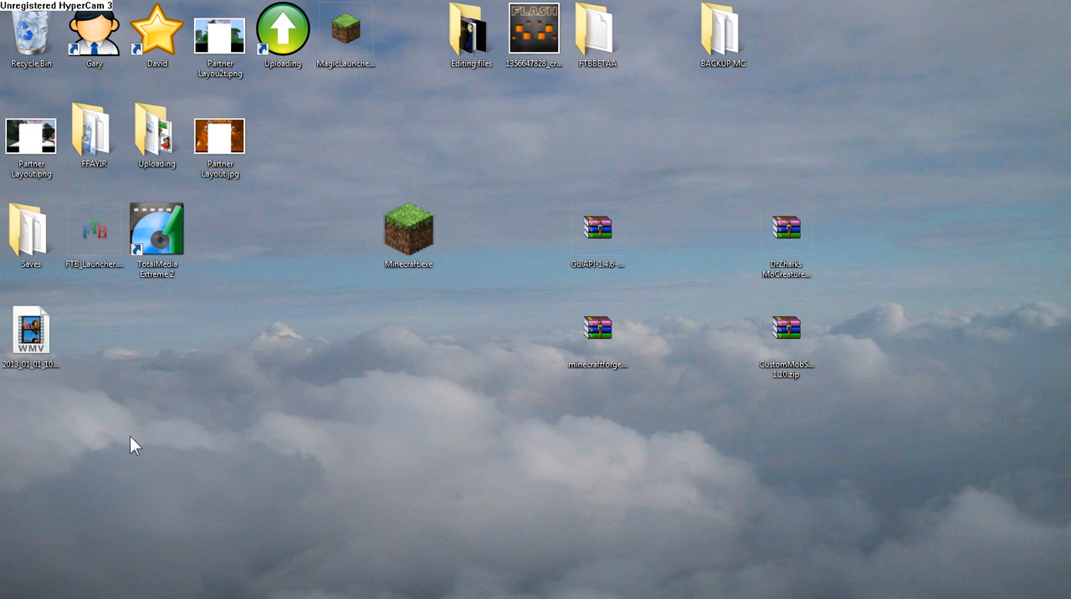
left_click(15, 589)
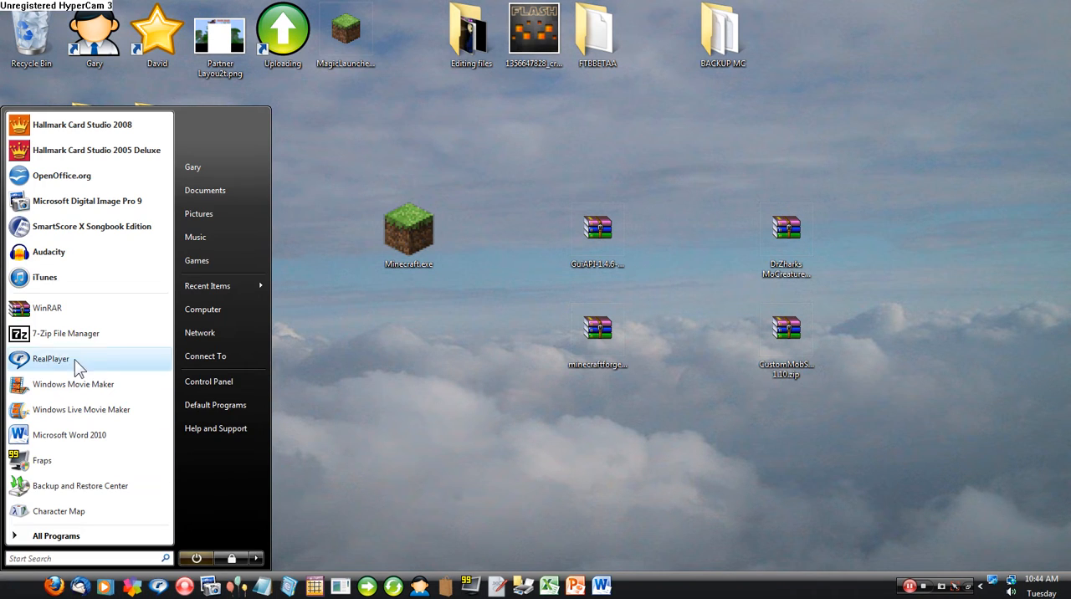
mouse_move(65, 333)
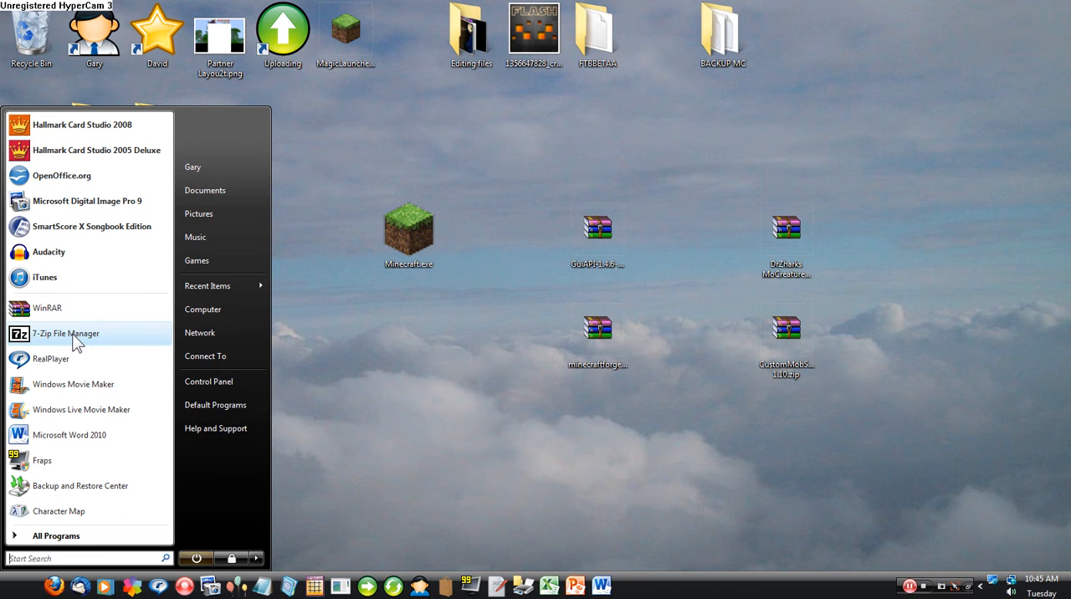
left_click(65, 333)
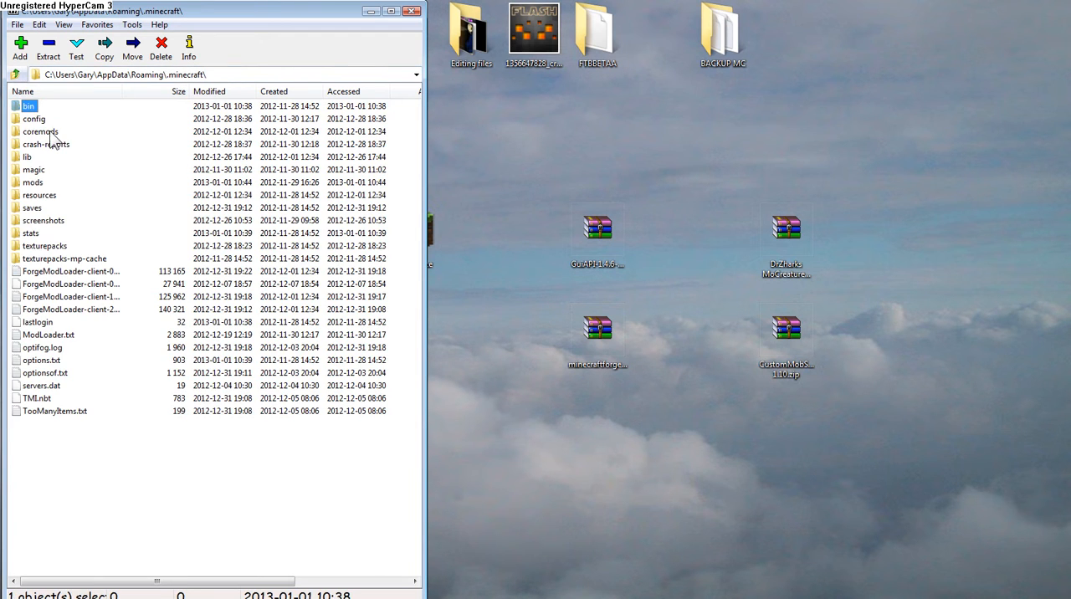
Step: Open the bin folder, then open minecraft.jar as an archive in 7-Zip
double_click(28, 106)
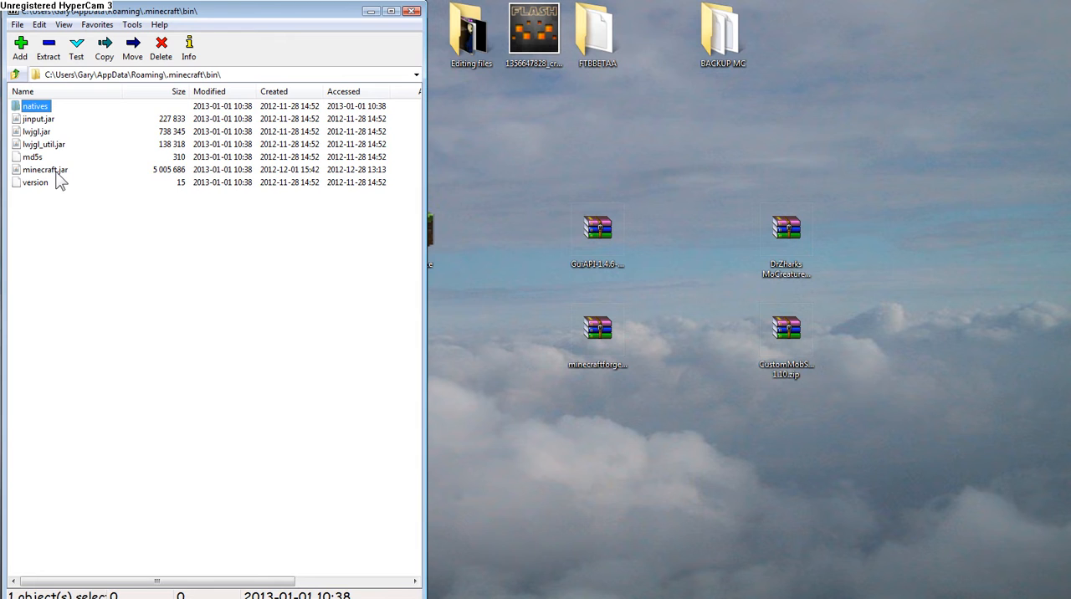
double_click(45, 169)
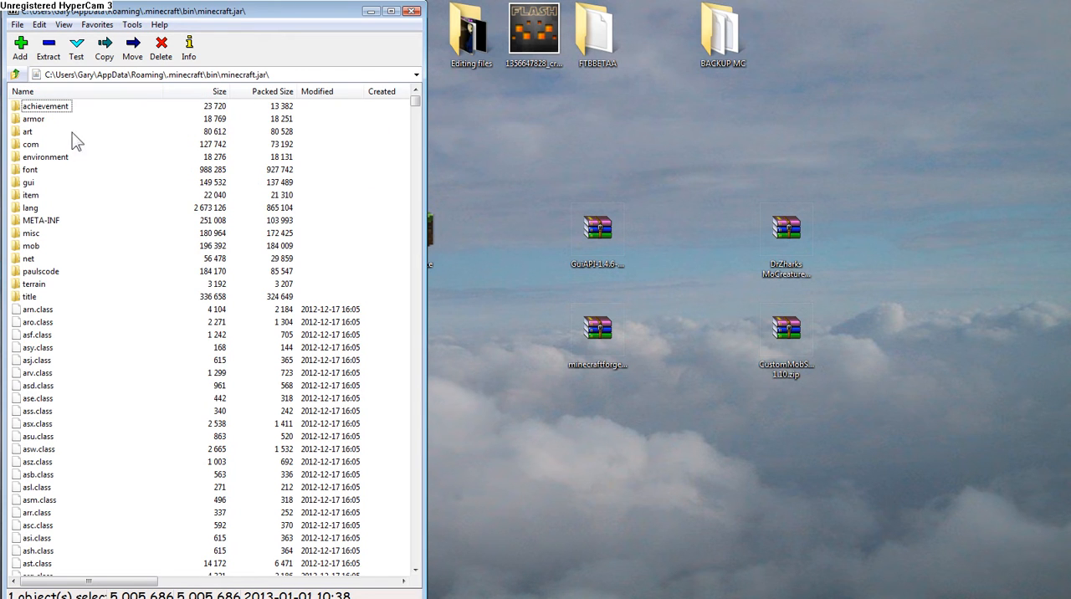
mouse_move(761, 271)
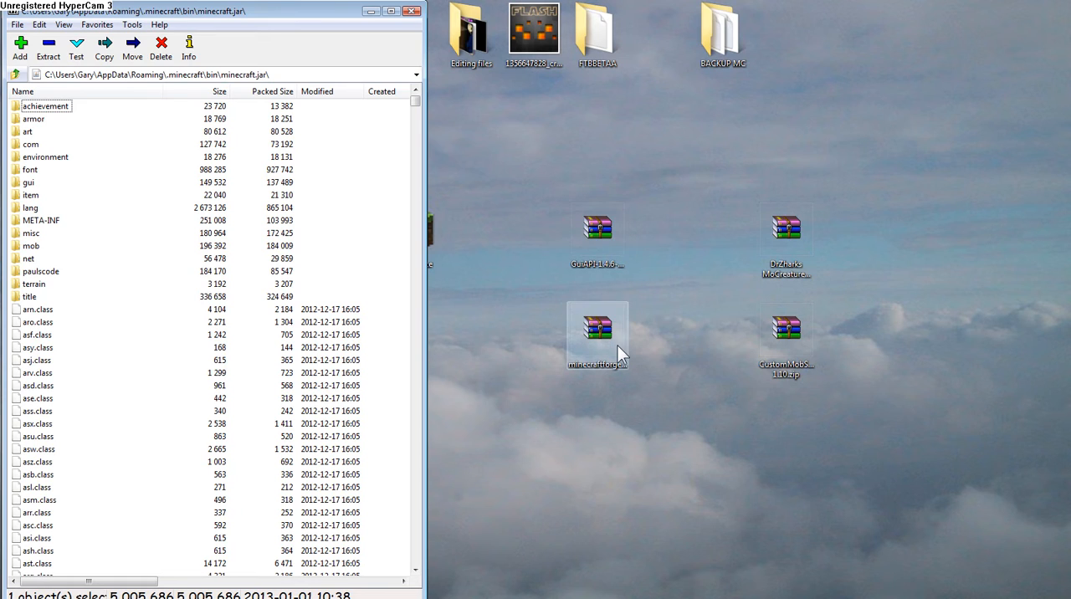
mouse_move(618, 337)
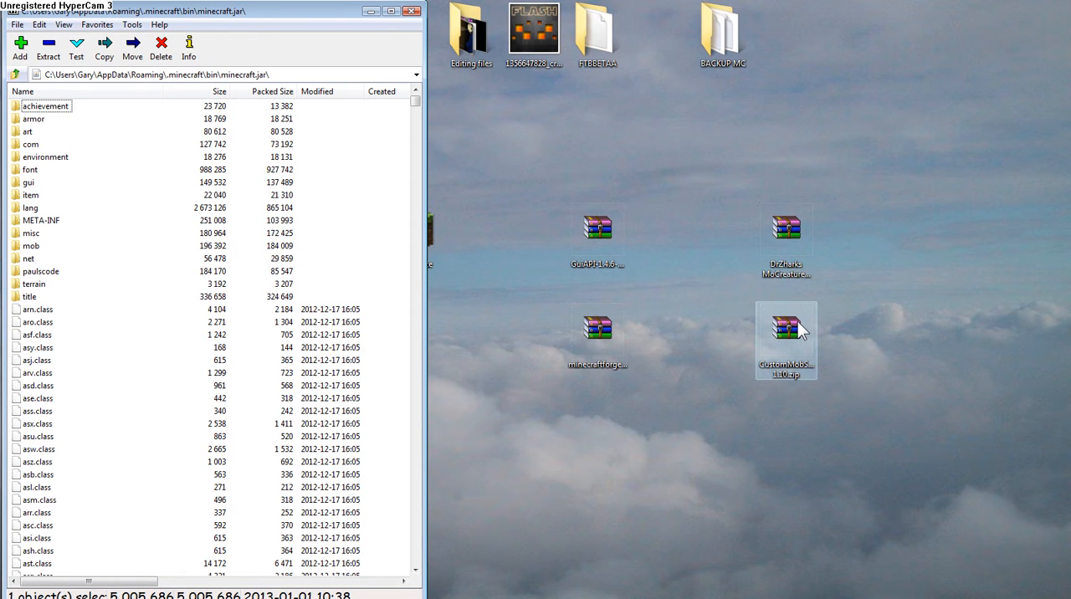
mouse_move(303, 220)
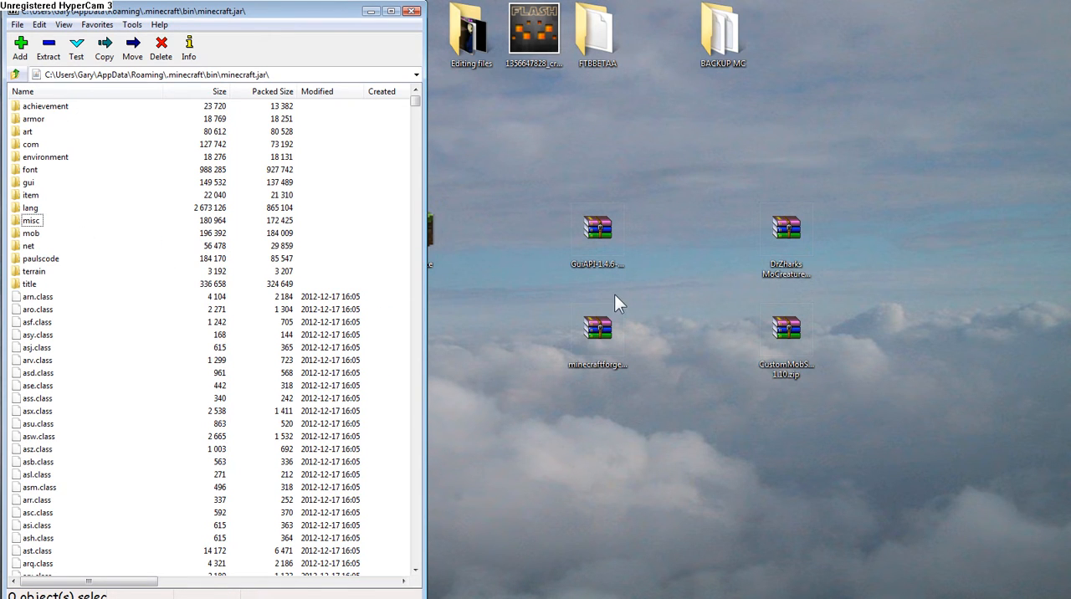
mouse_move(96, 227)
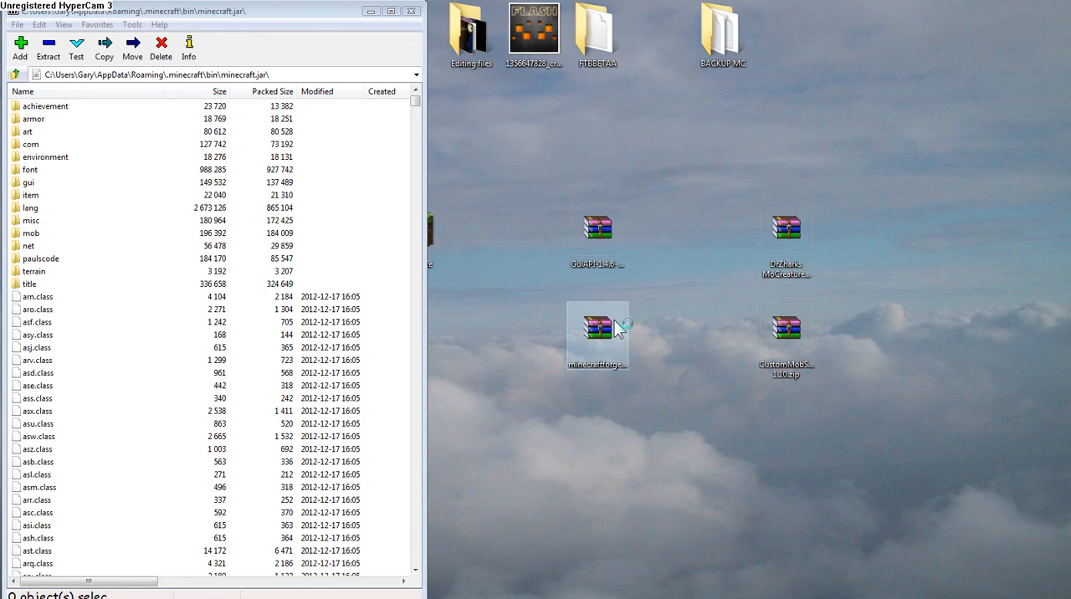
Step: Open the Minecraft Forge zip, copy all its files into minecraft.jar, then close WinRAR
double_click(598, 327)
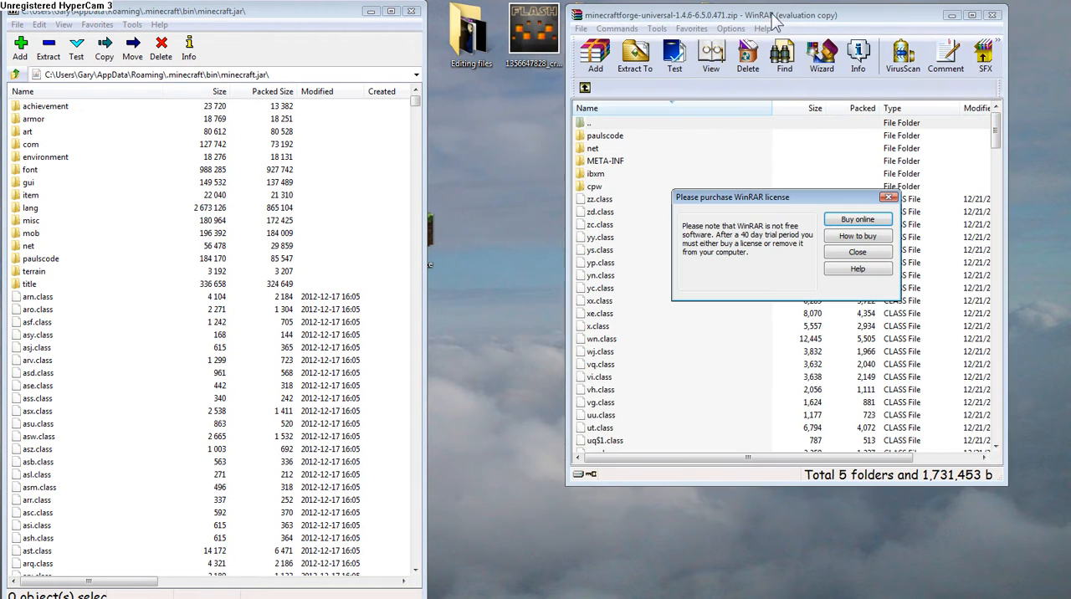
left_click(857, 251)
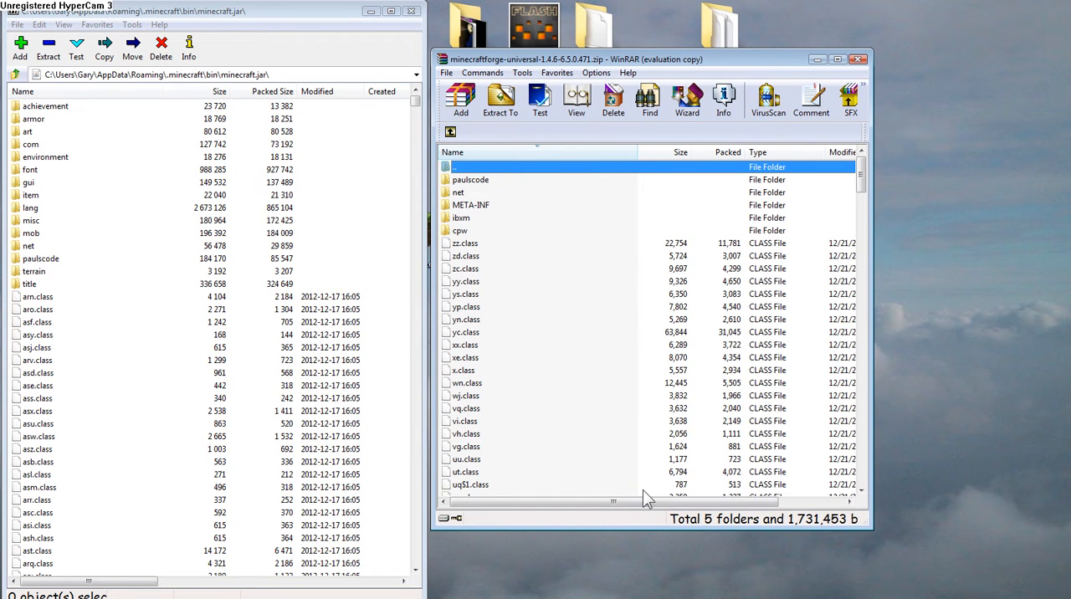
scroll("down", 3)
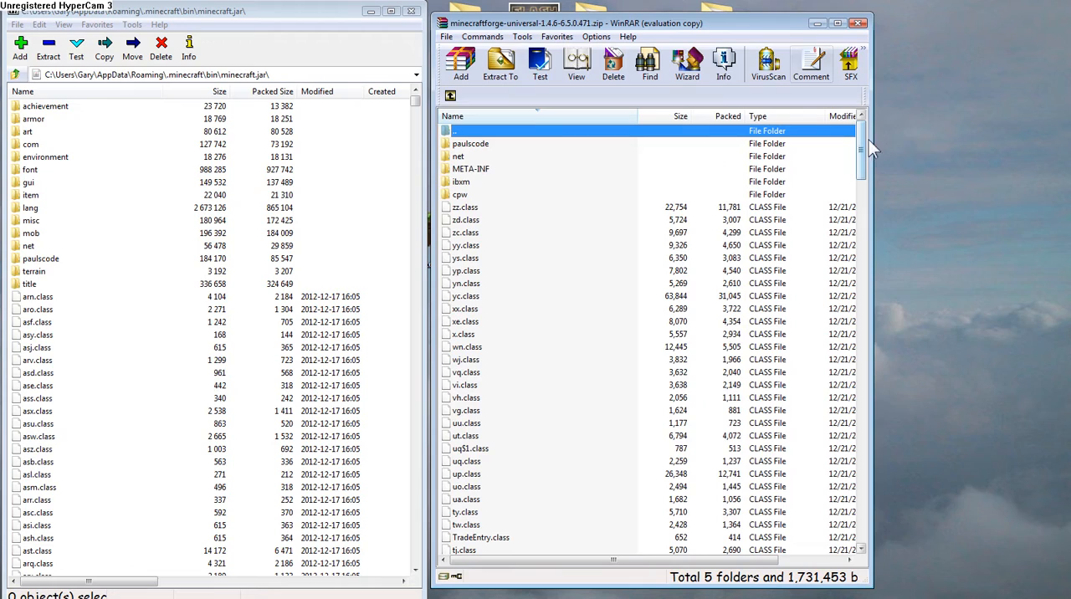
scroll("down", 3)
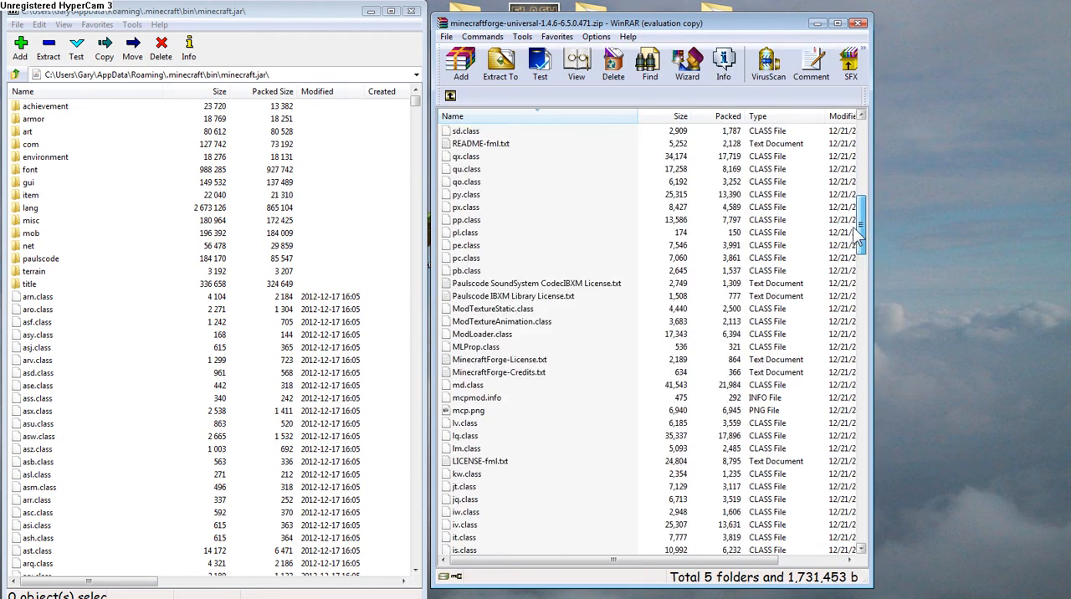
scroll("down", 3)
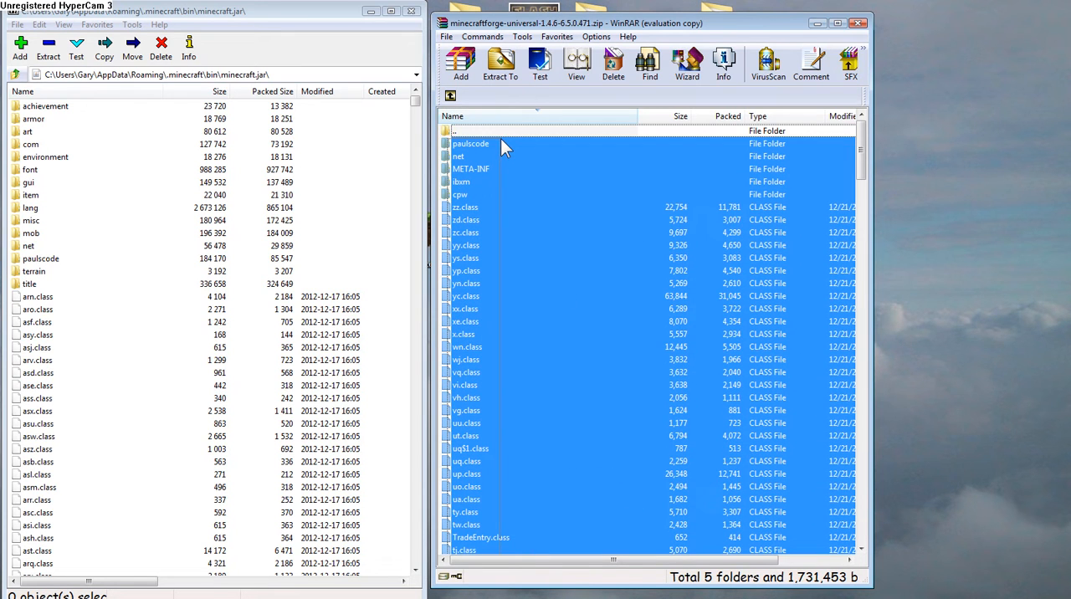
left_click(468, 130)
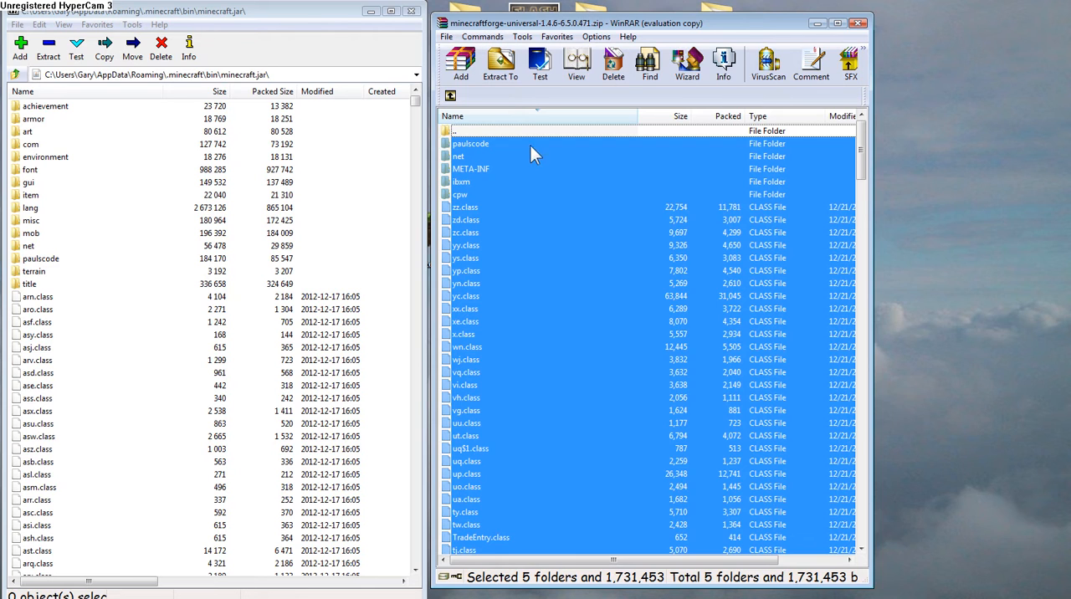
mouse_move(532, 160)
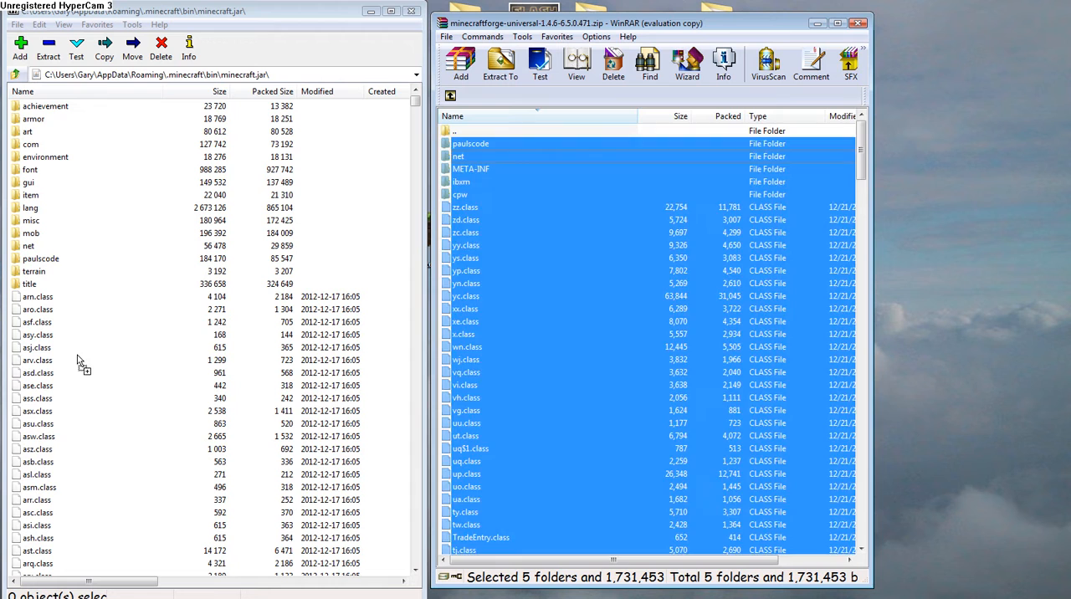
left_click(500, 62)
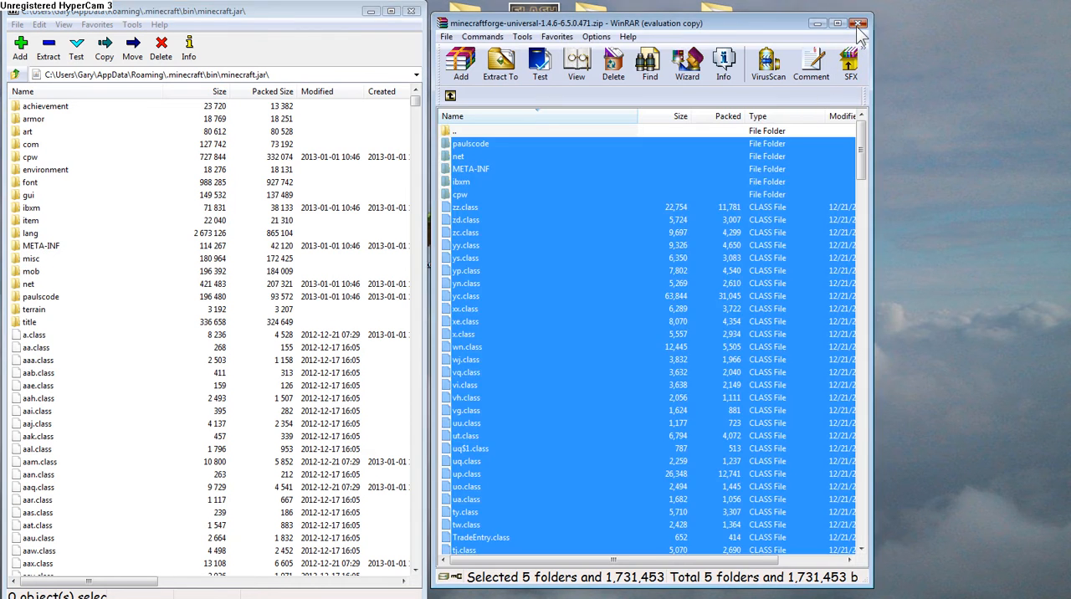
left_click(859, 22)
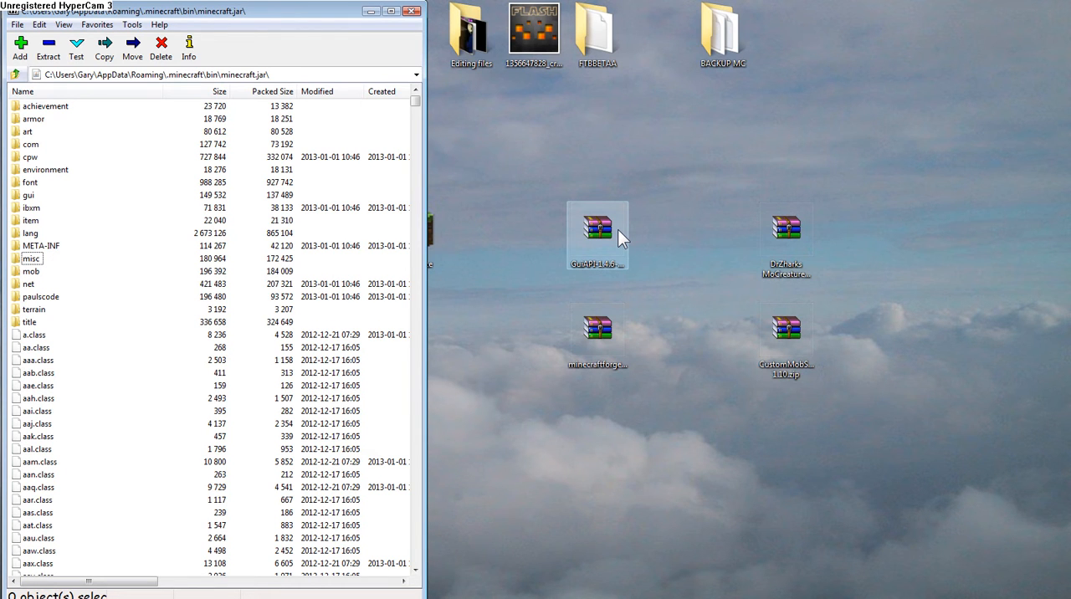
Step: Open the GuiAPI zip, add its files to minecraft.jar, and close minecraft.jar
double_click(597, 228)
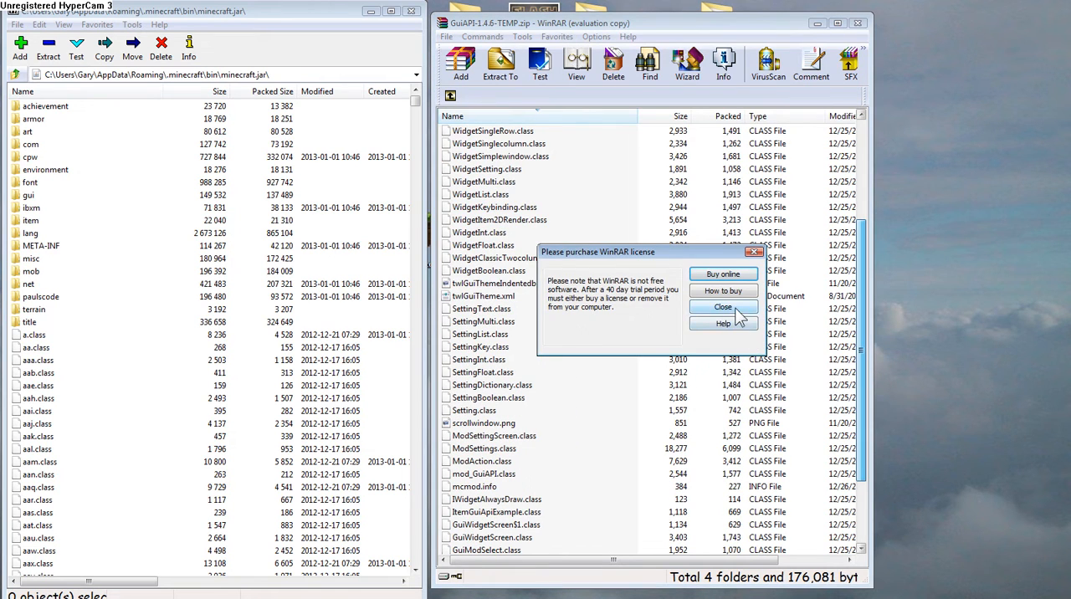
left_click(722, 307)
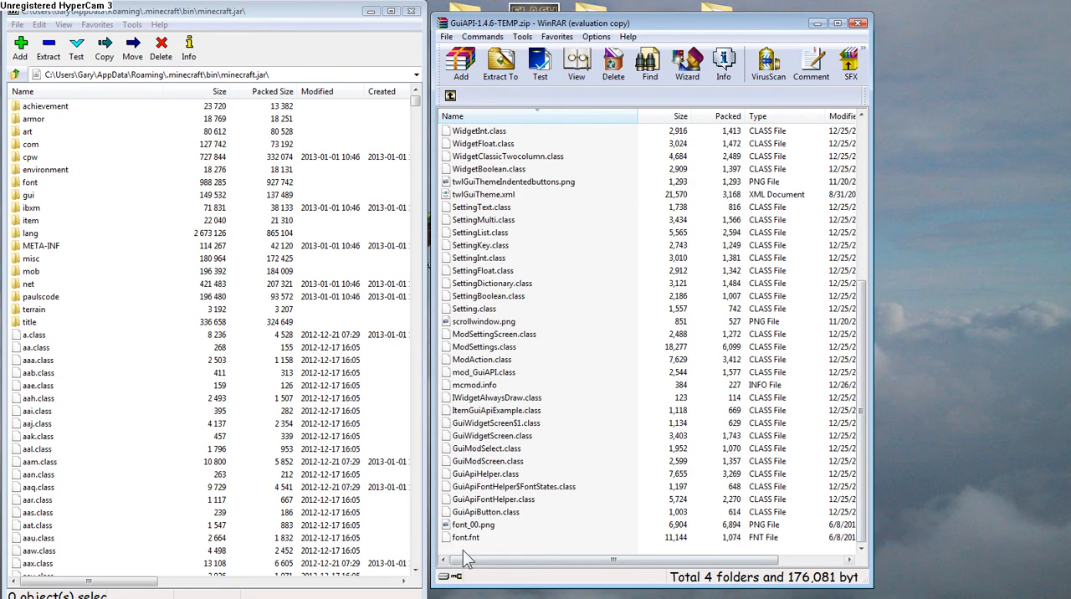
scroll("up", 3)
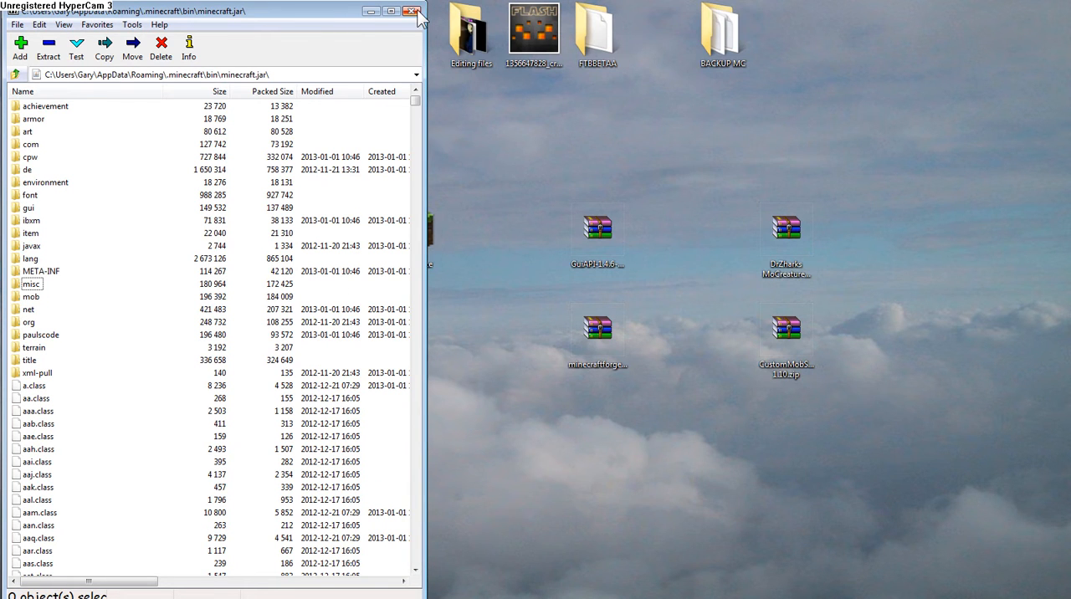
left_click(415, 11)
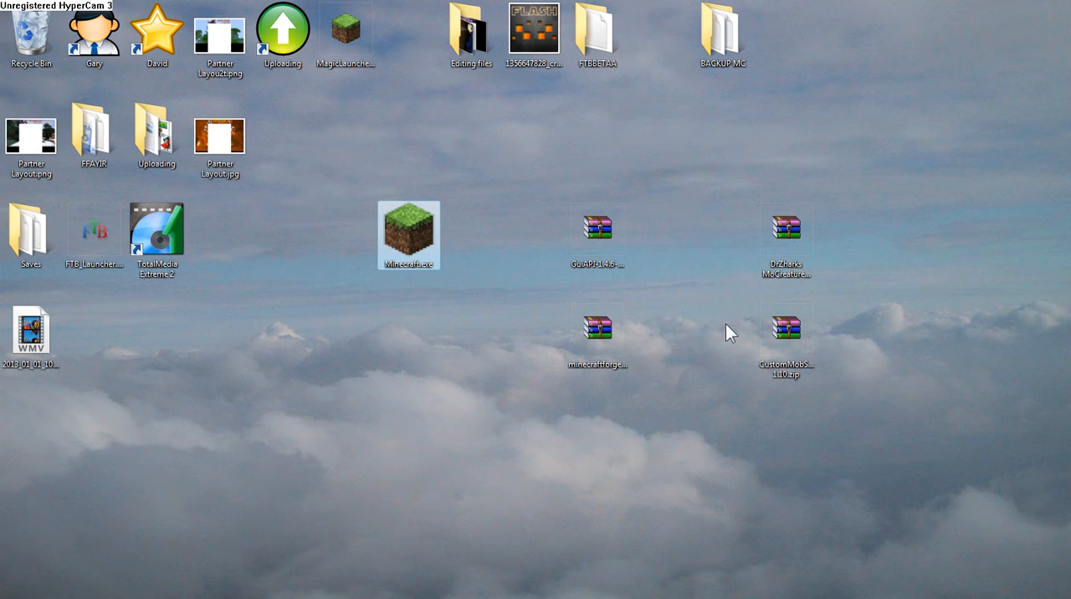
double_click(408, 235)
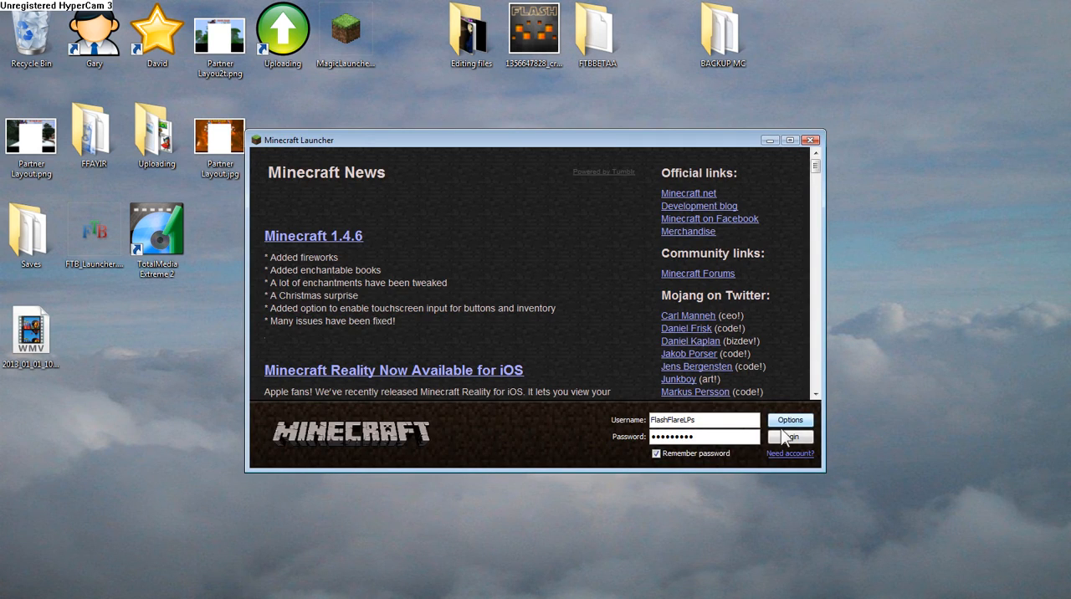
left_click(789, 437)
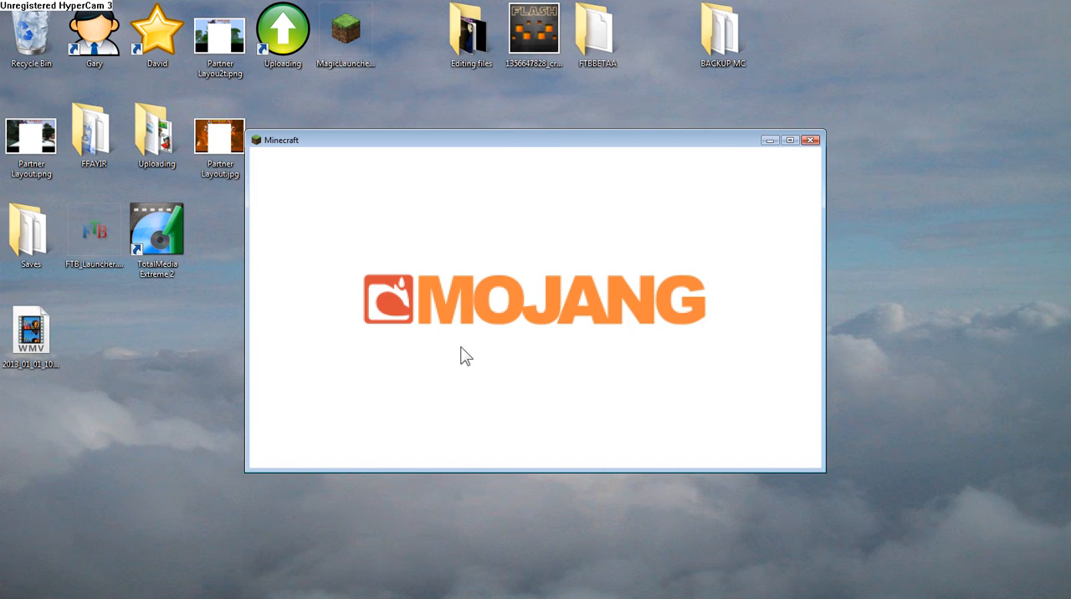
mouse_move(579, 355)
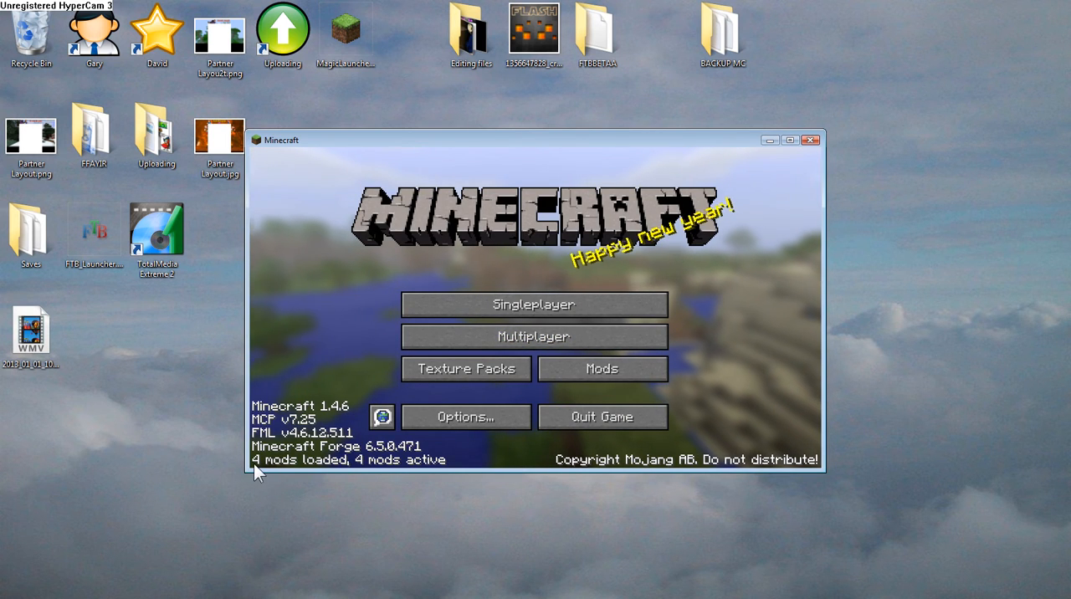
mouse_move(458, 453)
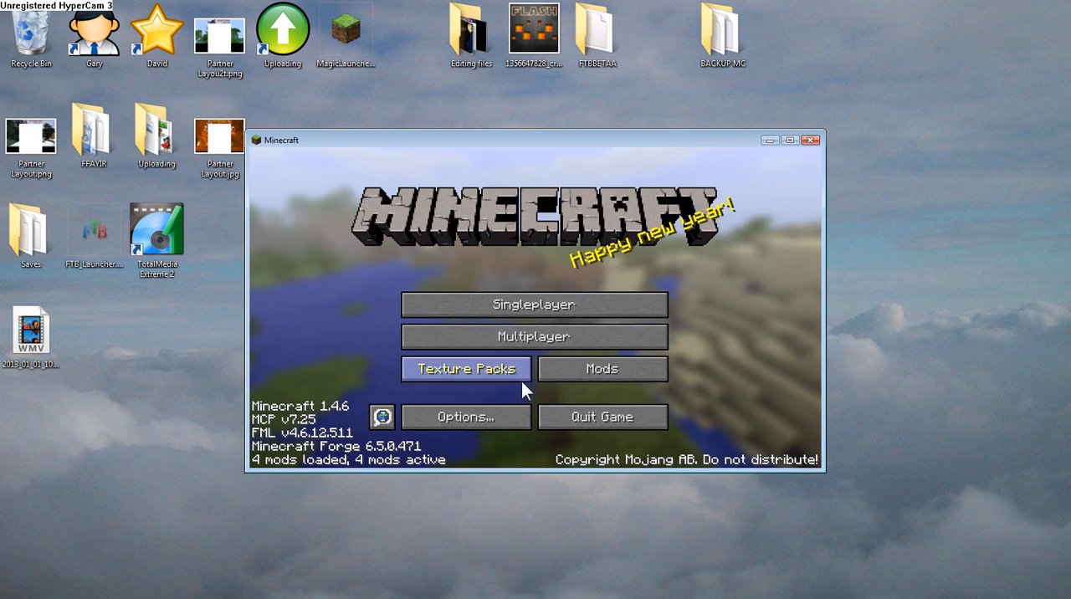
mouse_move(816, 141)
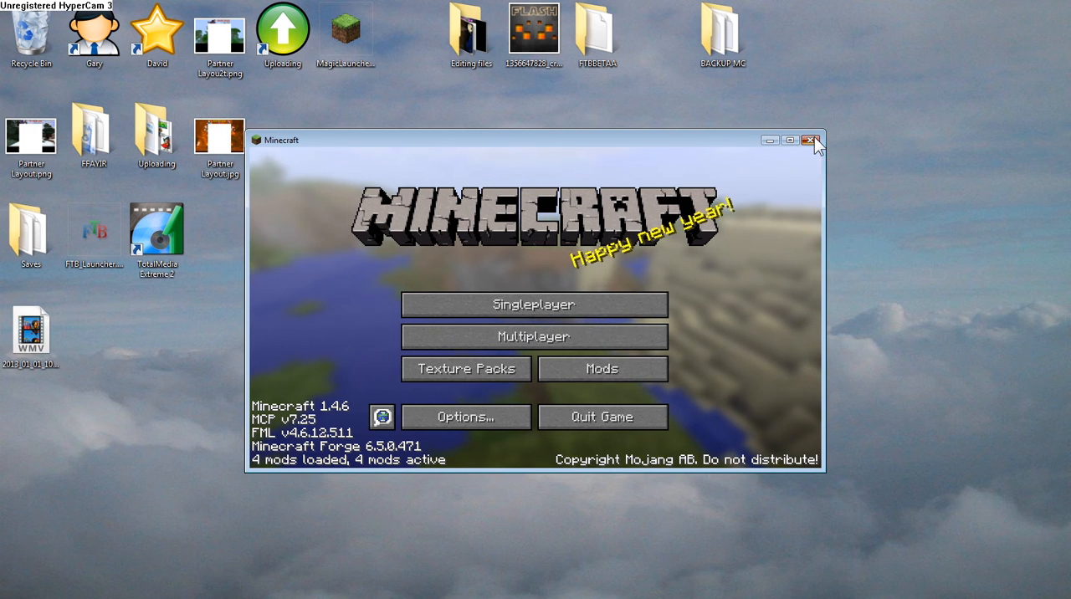
left_click(811, 140)
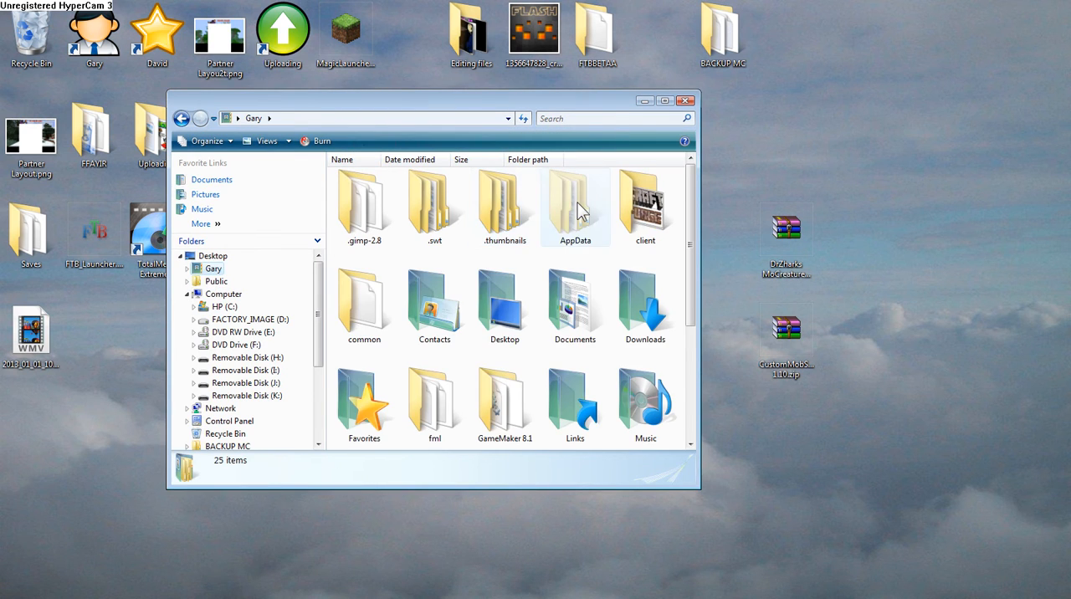
Step: Open .minecraft's mods folder, place both mod zips there, and close Explorer
double_click(574, 196)
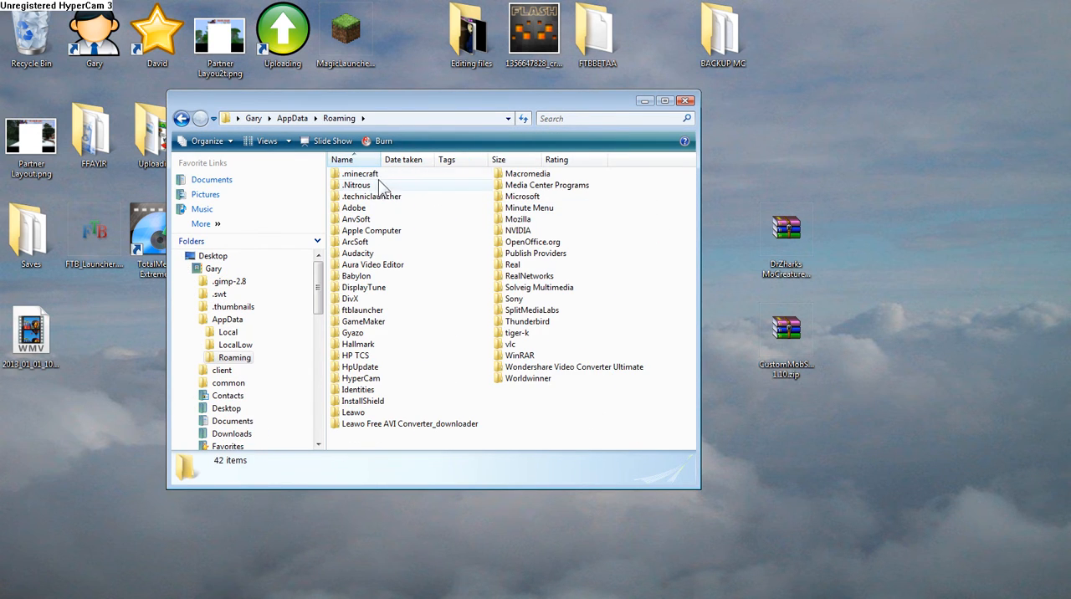
double_click(359, 173)
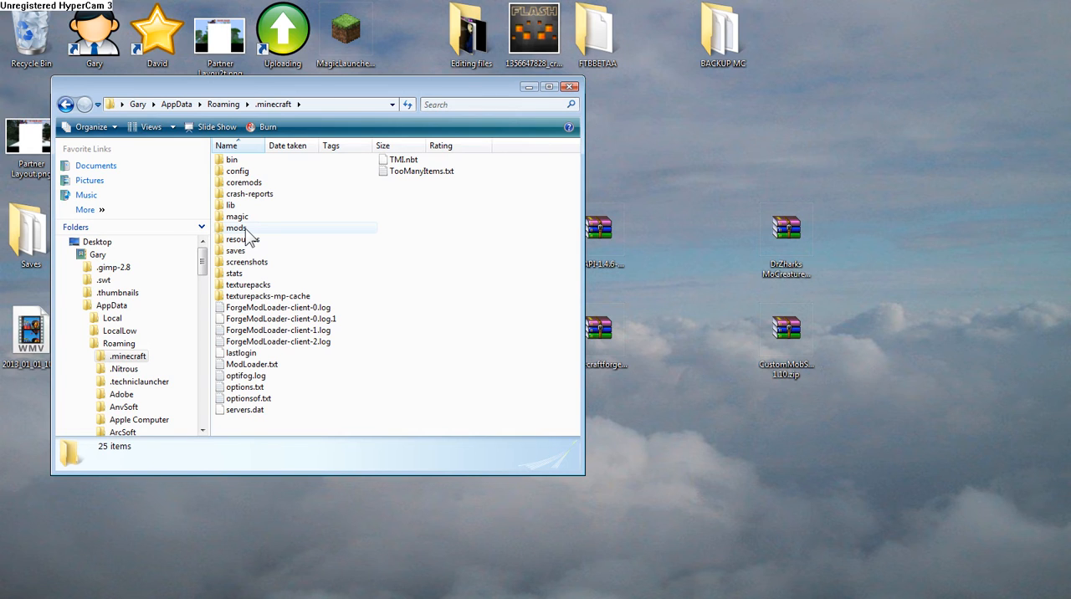
mouse_move(425, 256)
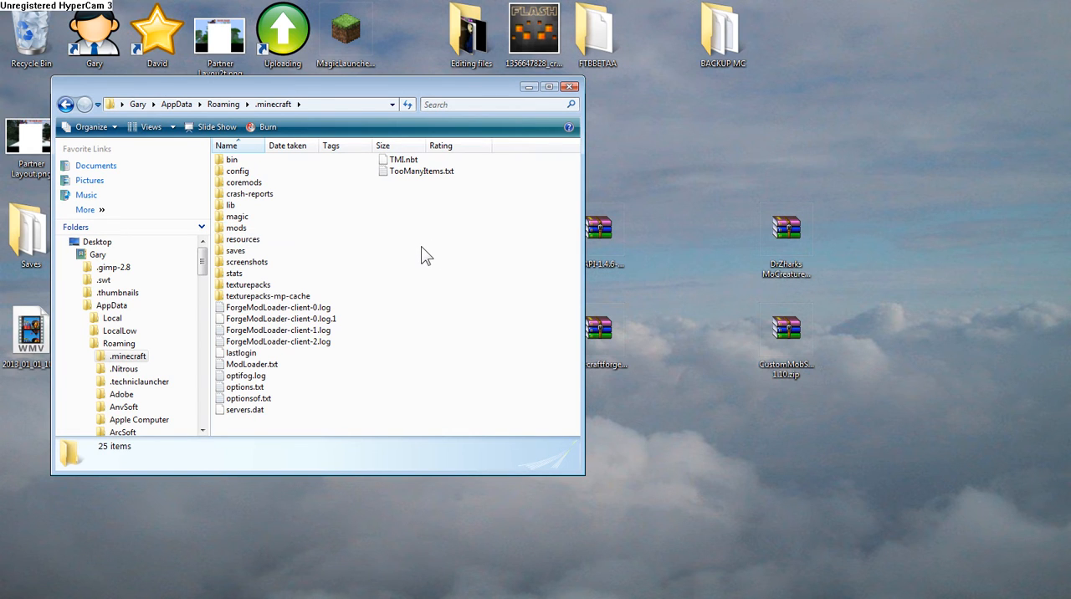
right_click(422, 255)
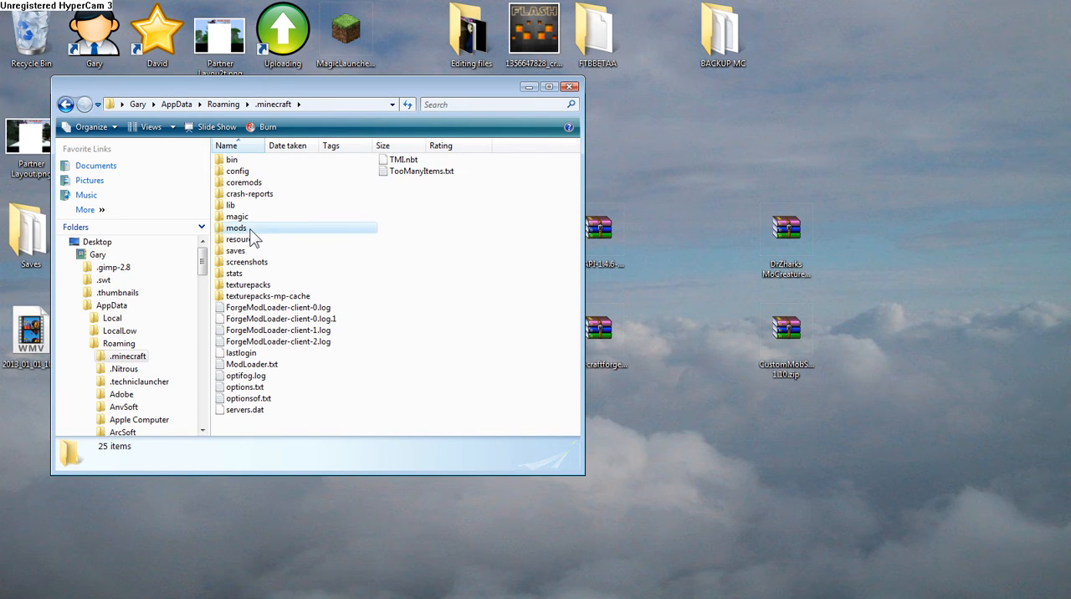
double_click(237, 227)
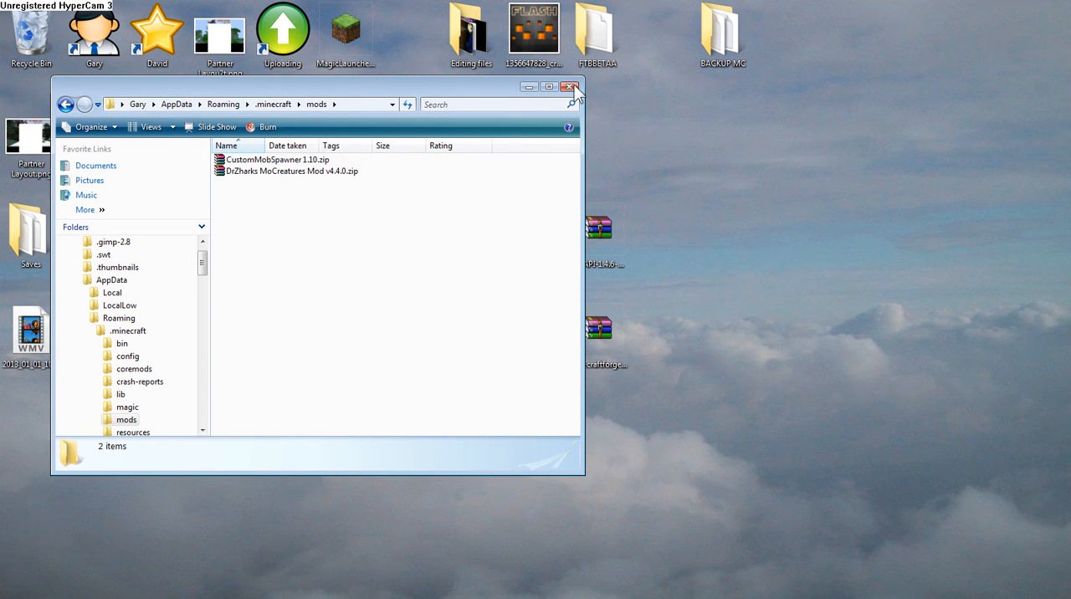
left_click(572, 86)
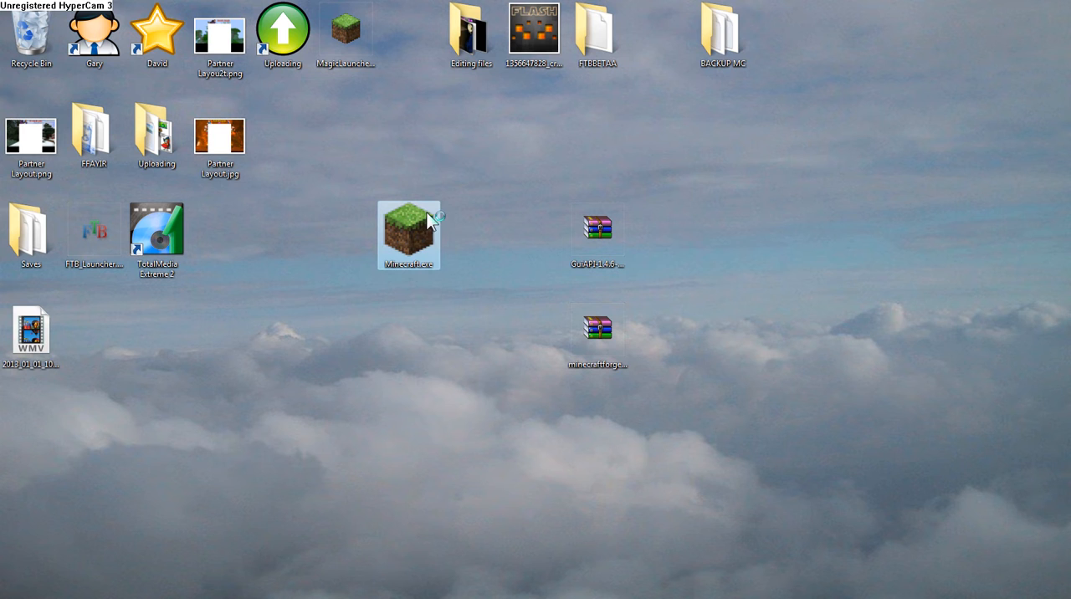
Step: Relaunch Minecraft from the desktop and maximize its window at the 6-mods title screen
double_click(409, 230)
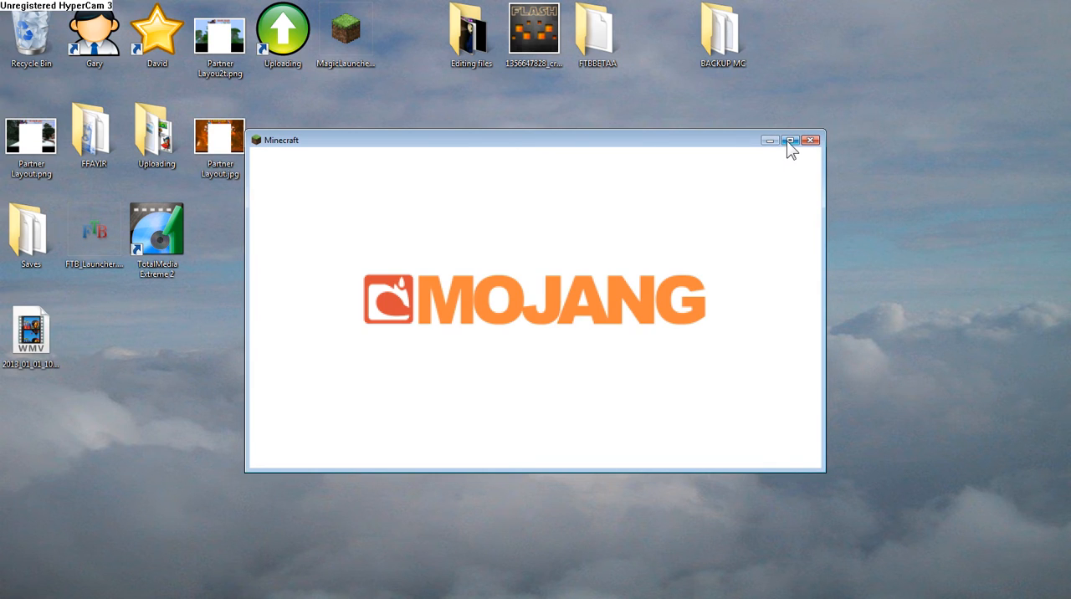
mouse_move(661, 208)
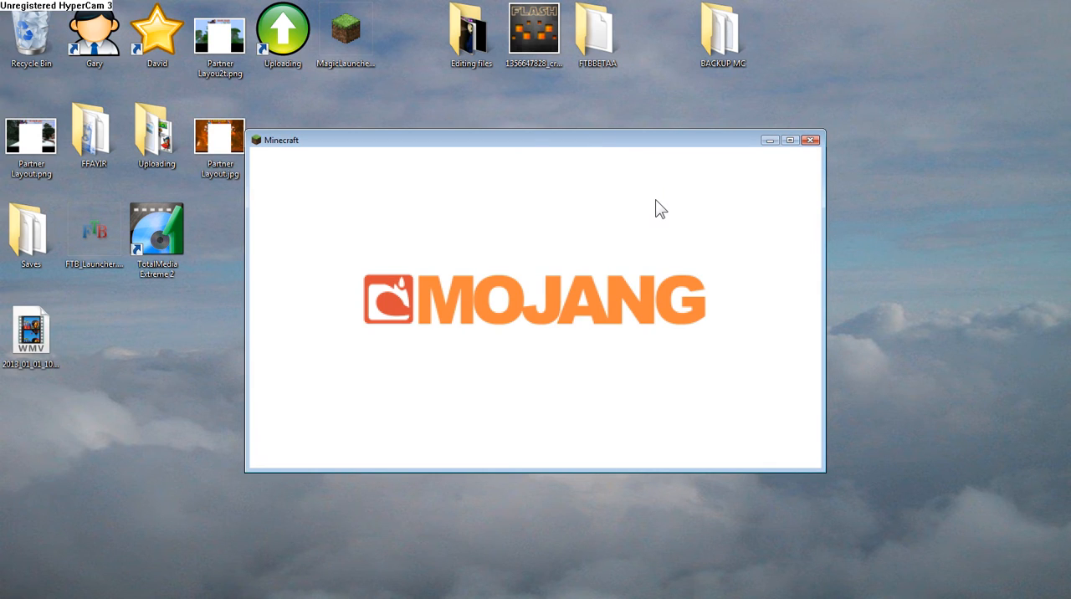
mouse_move(669, 253)
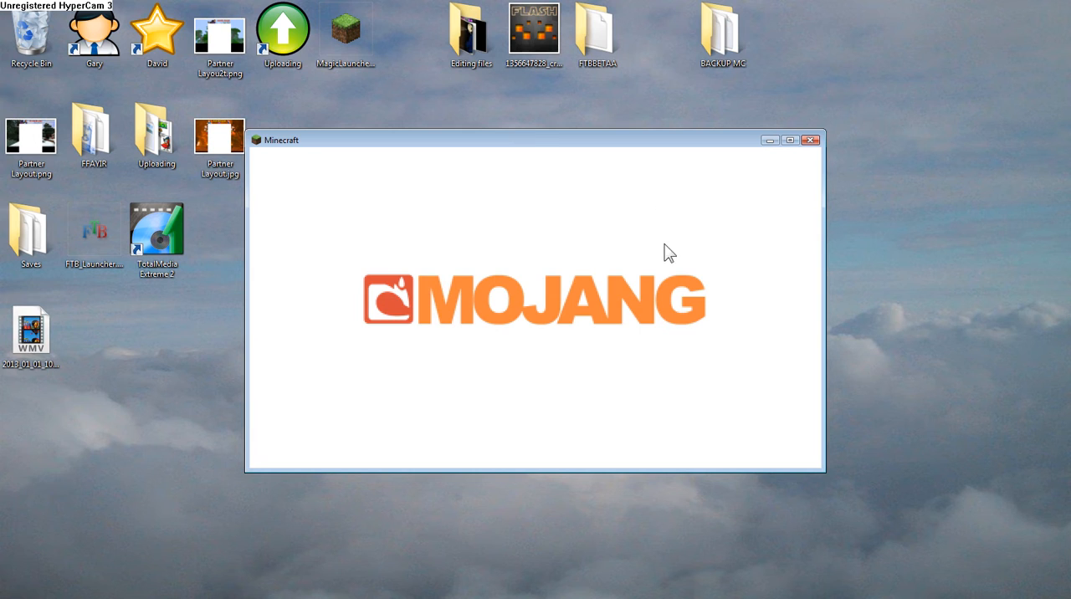
mouse_move(641, 248)
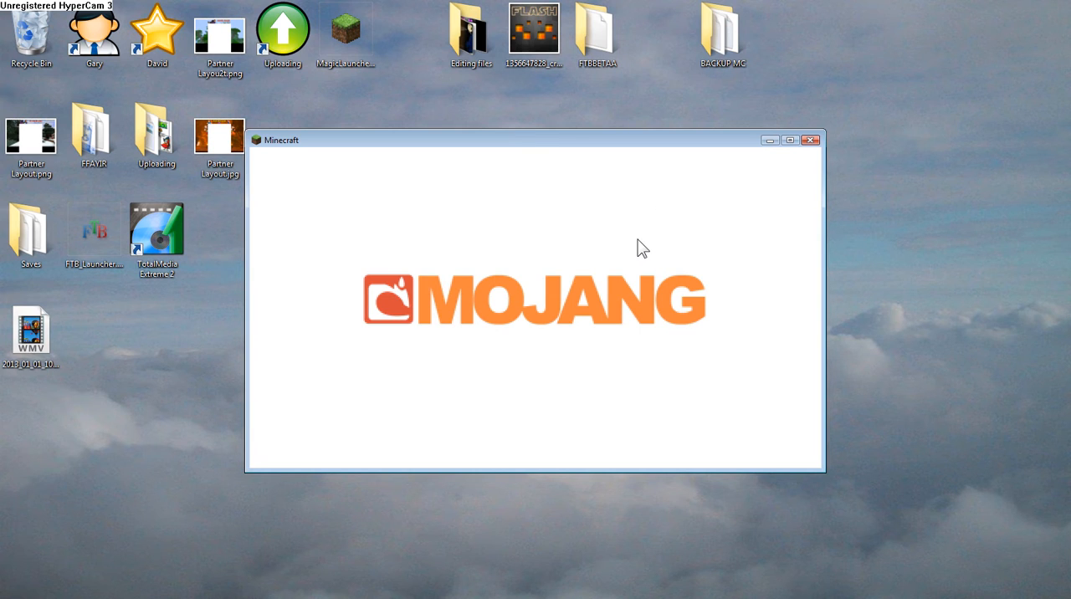
mouse_move(793, 149)
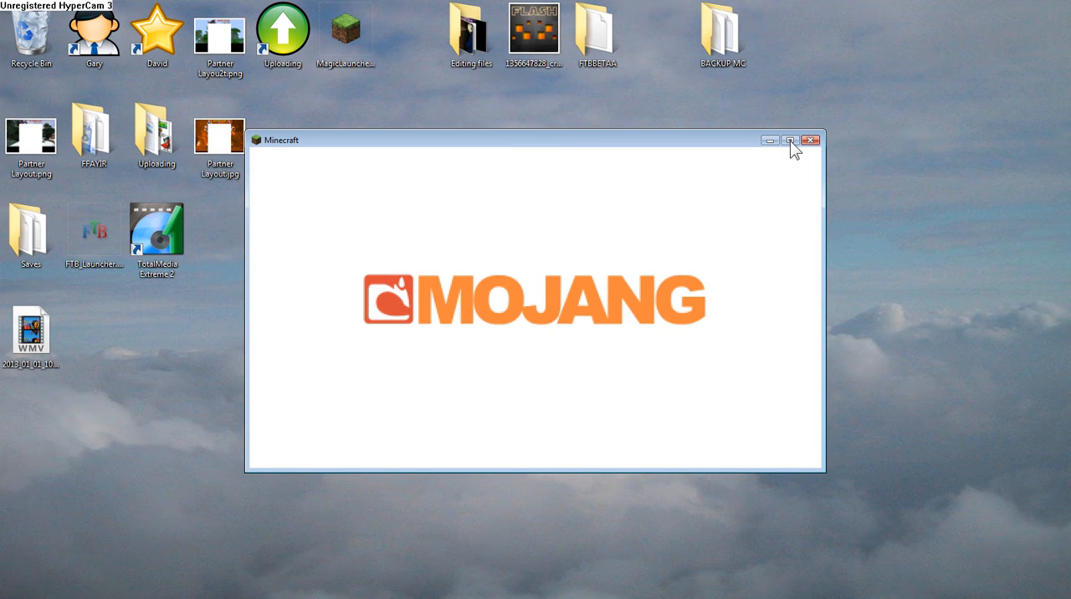
left_click(790, 140)
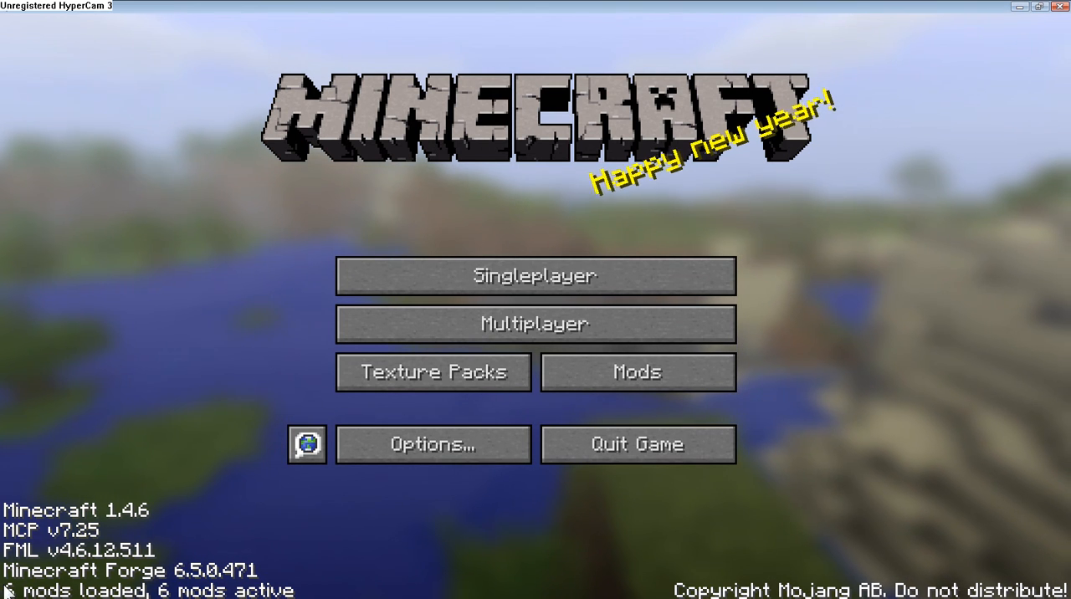
Step: Begin a new singleplayer world and set its game mode to Creative
left_click(534, 275)
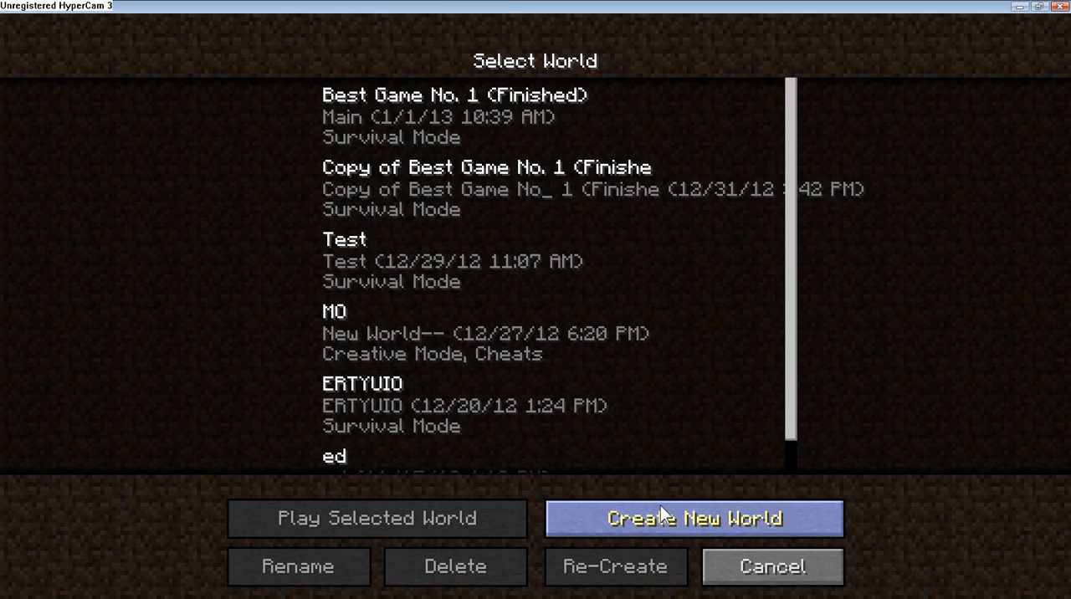
left_click(694, 518)
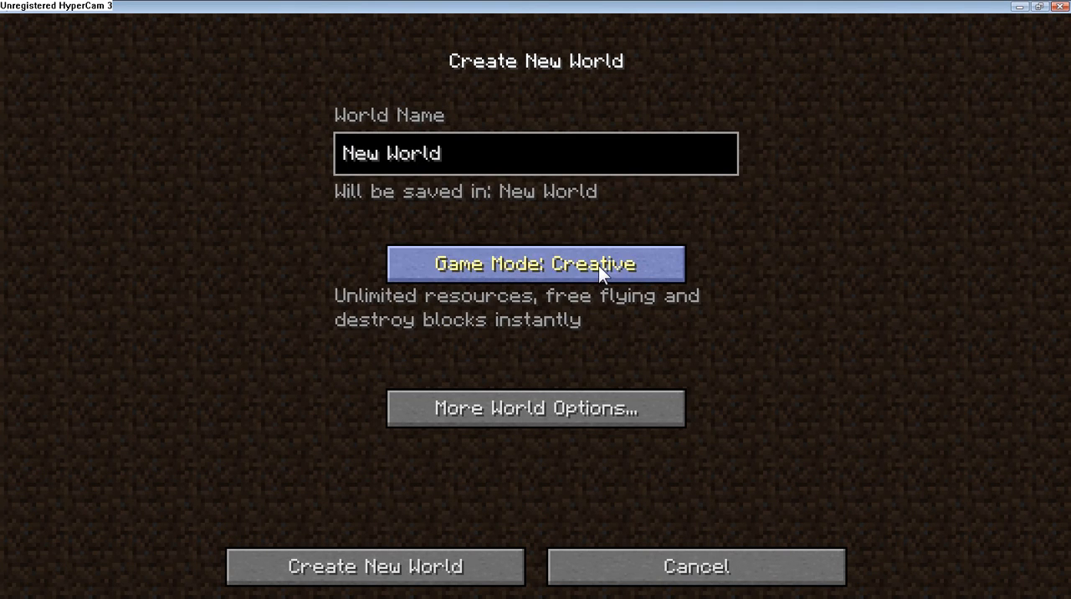
left_click(375, 567)
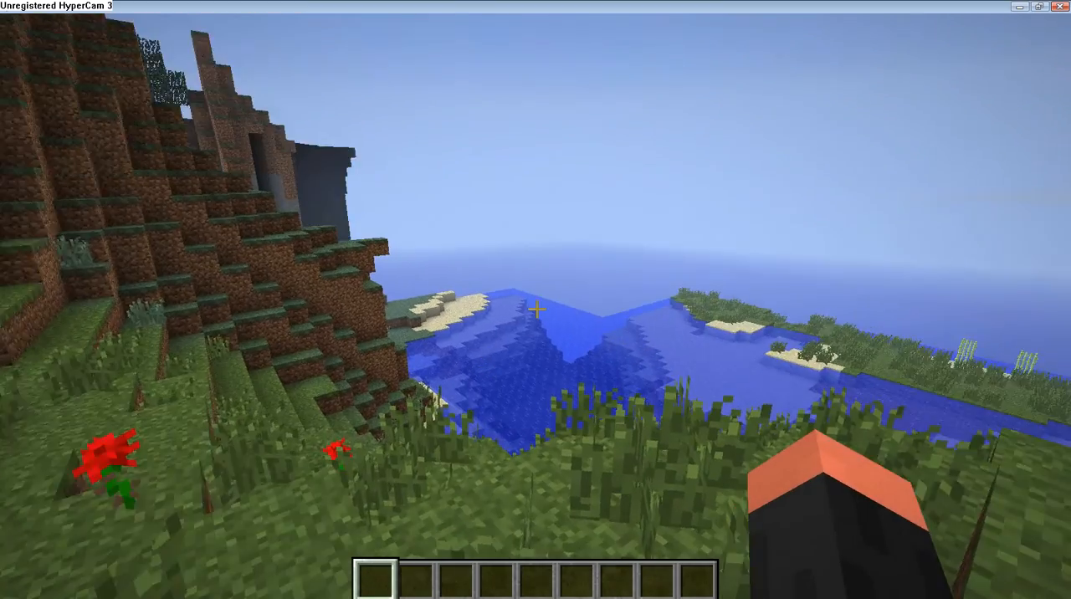
mouse_move(536, 299)
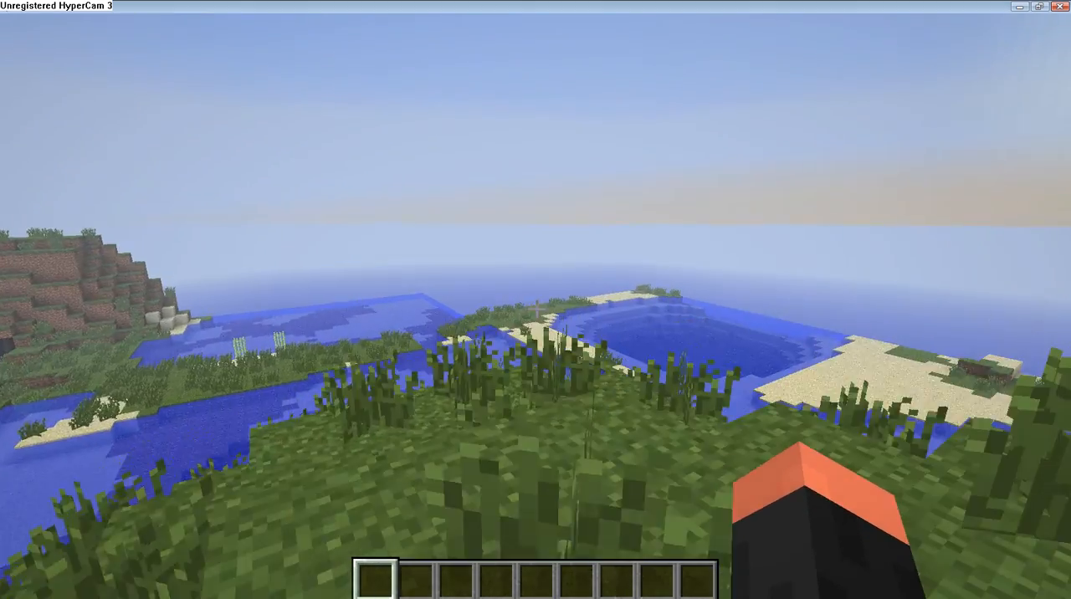
mouse_move(536, 299)
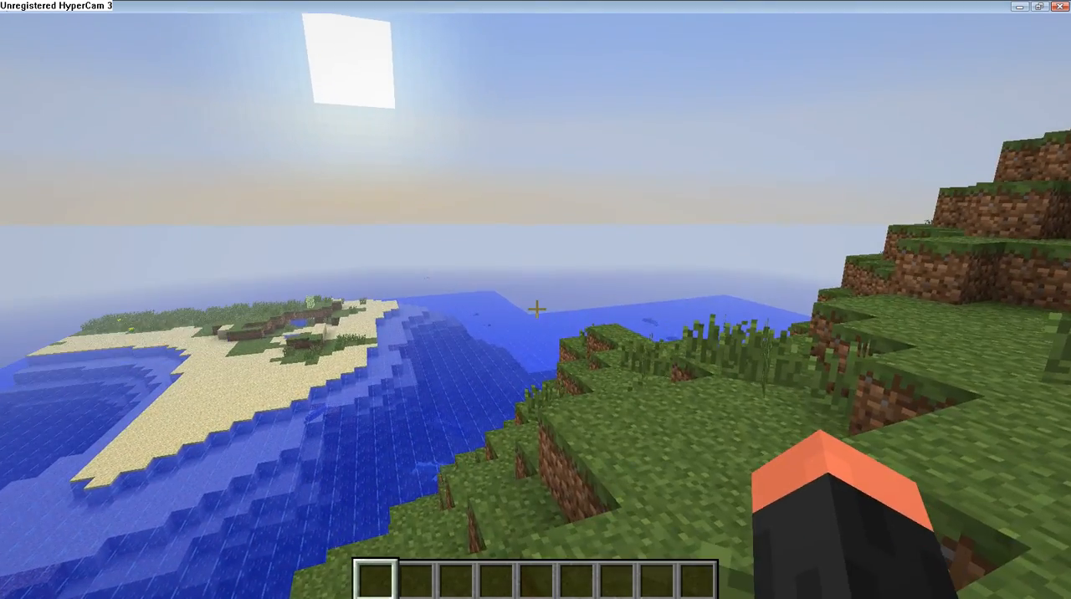
mouse_move(535, 309)
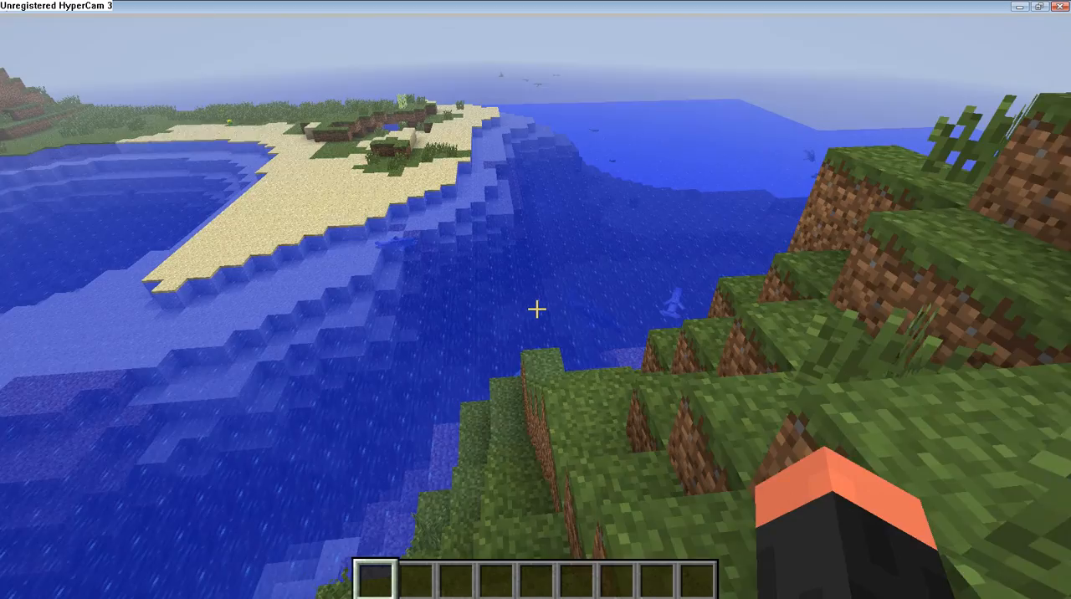
mouse_move(536, 310)
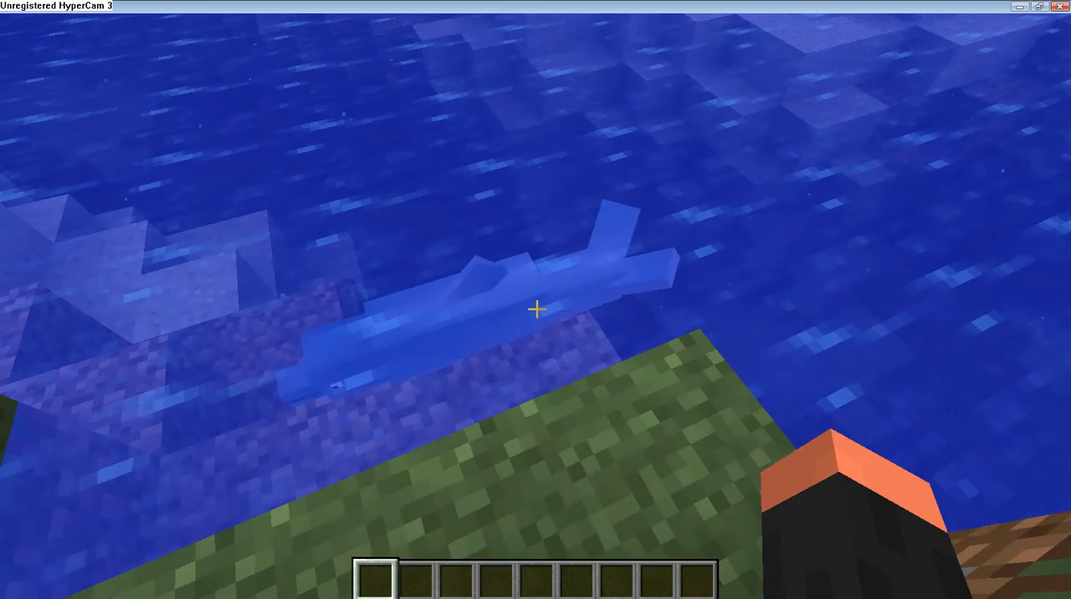
mouse_move(535, 309)
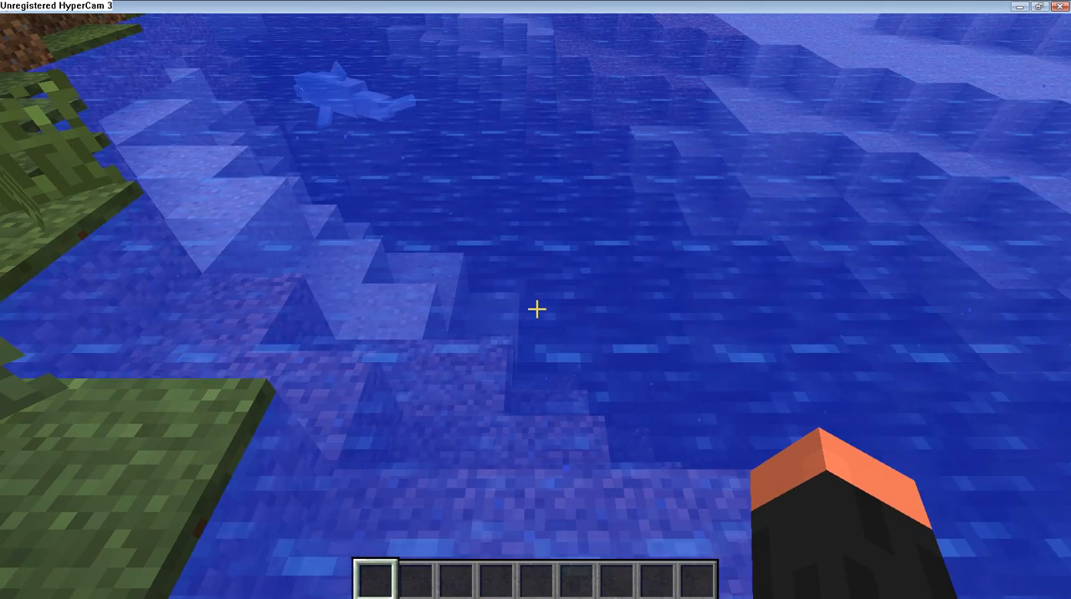
mouse_move(536, 310)
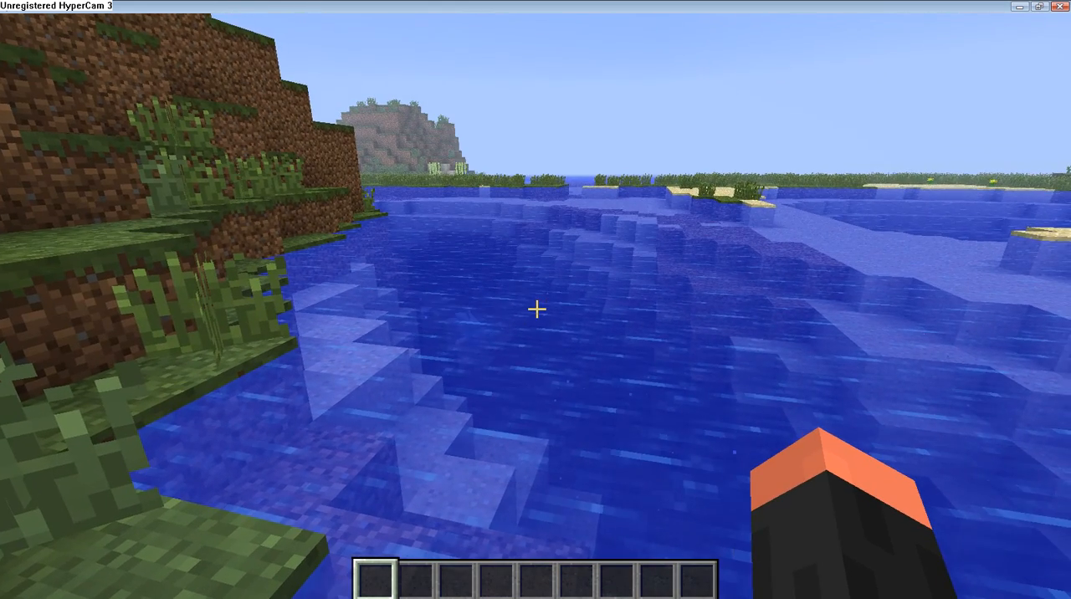
Step: Exit Minecraft after spotting a dolphin along the coastline, returning to the desktop
key("e")
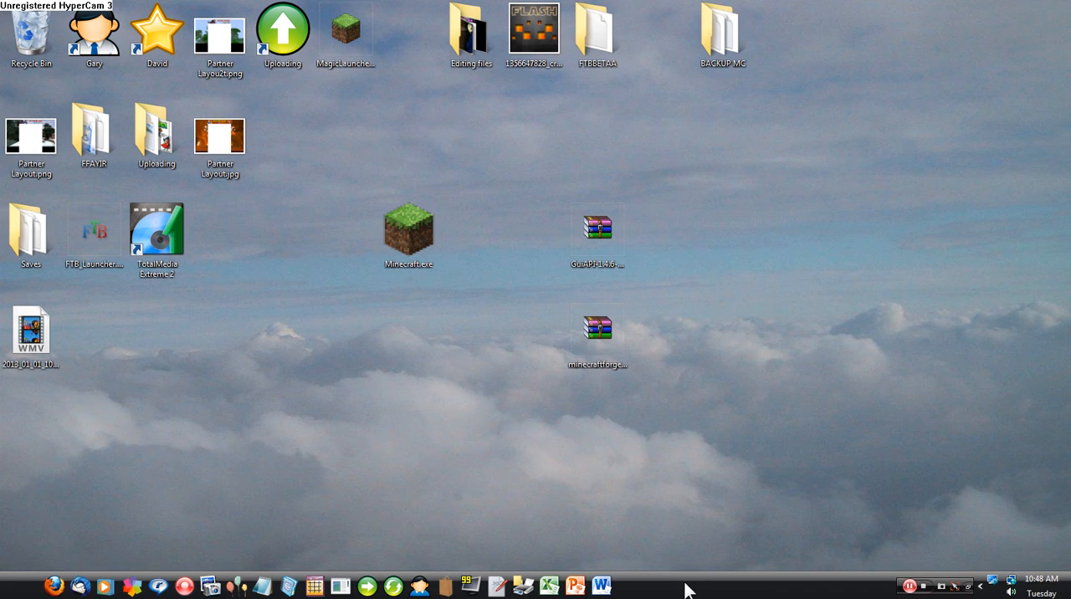
mouse_move(712, 489)
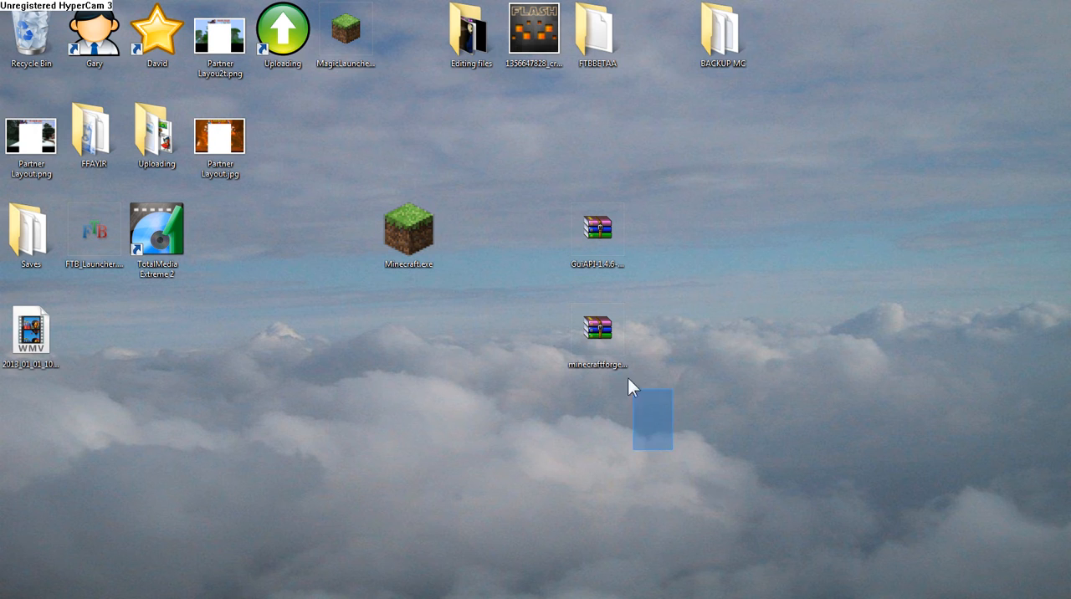
left_click(597, 227)
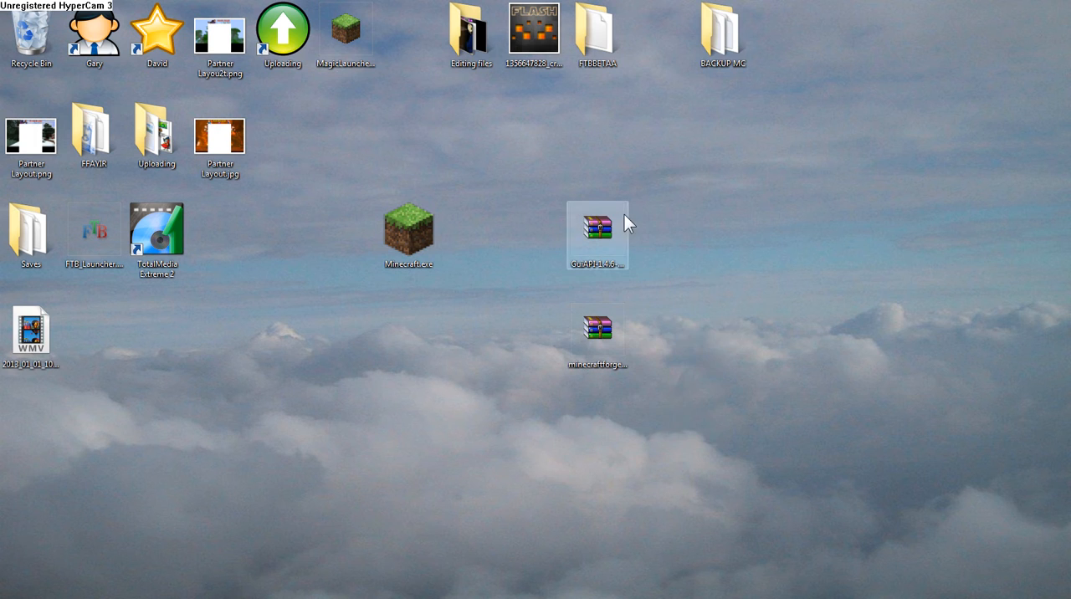
left_click(408, 231)
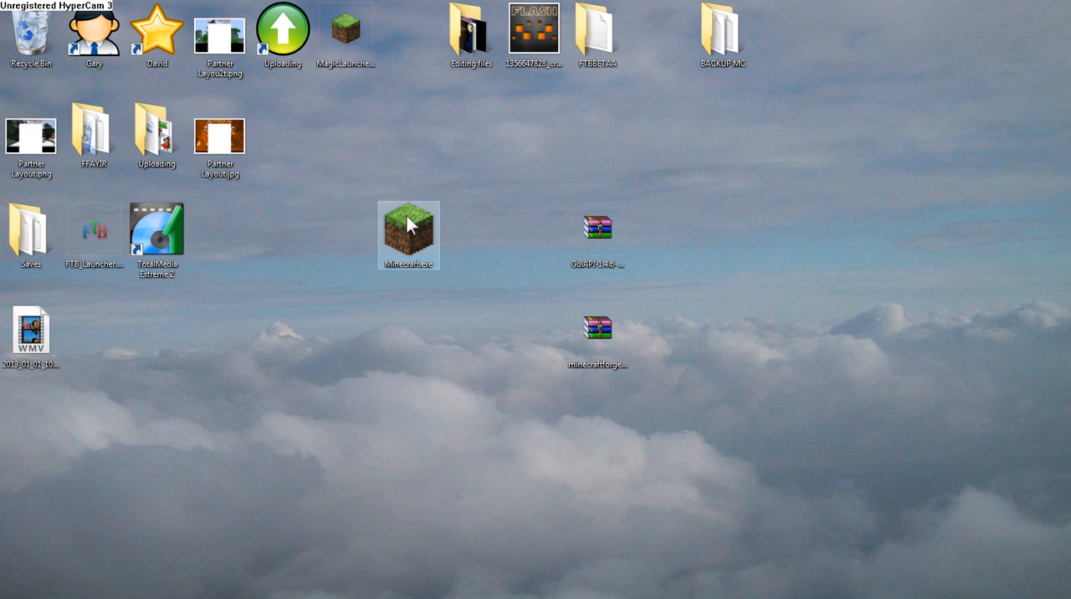
mouse_move(435, 168)
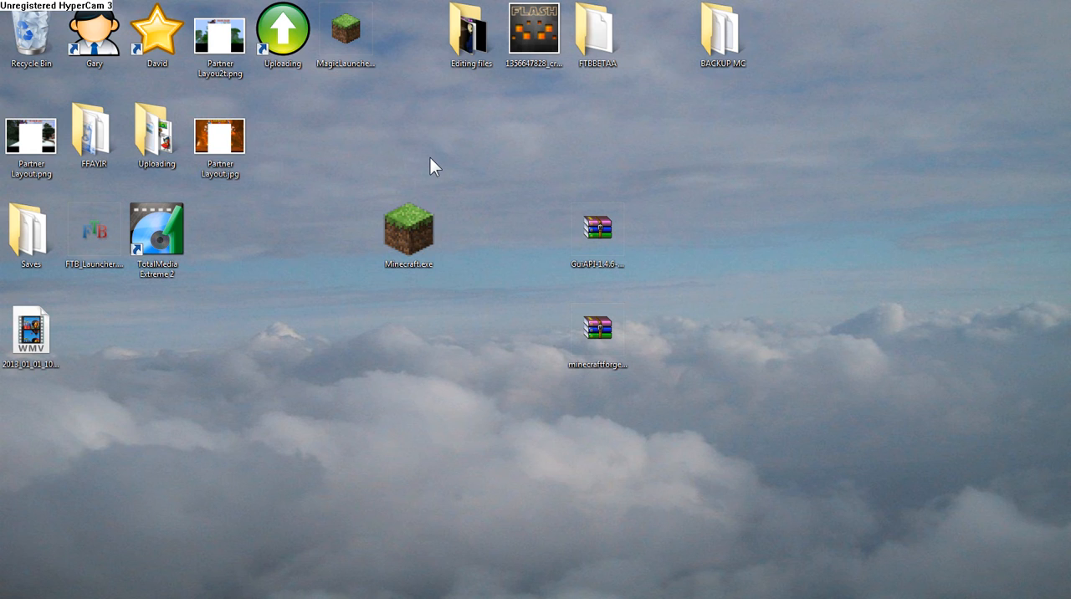
mouse_move(675, 207)
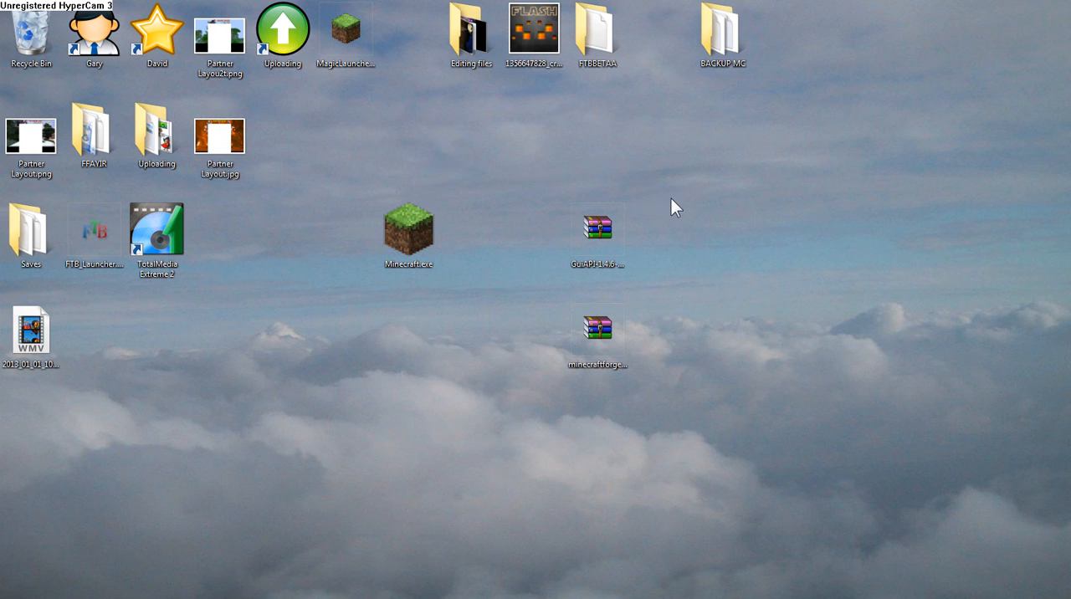
mouse_move(687, 230)
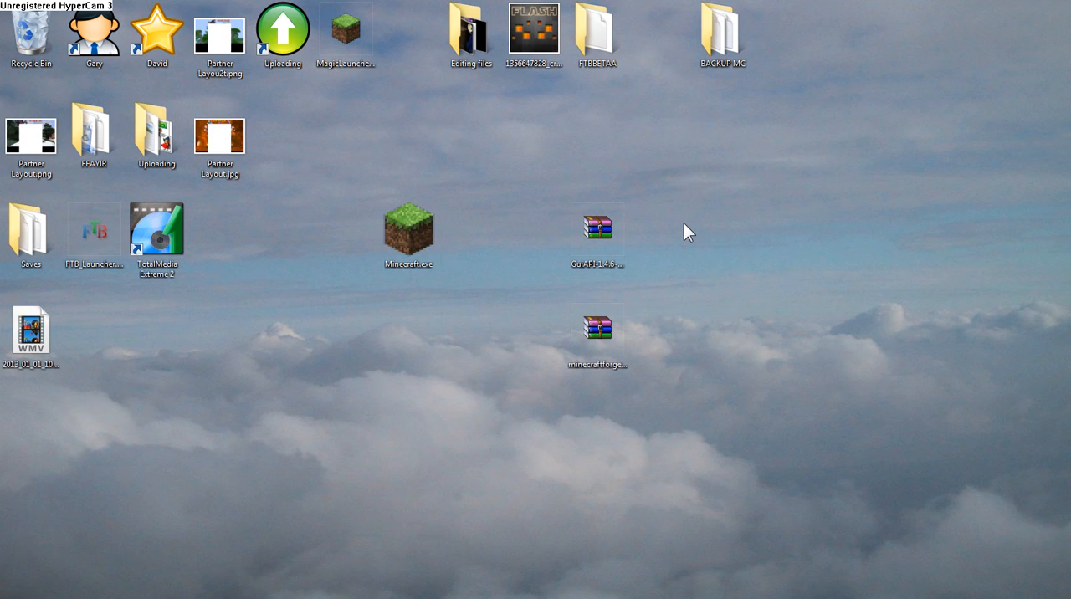
mouse_move(678, 154)
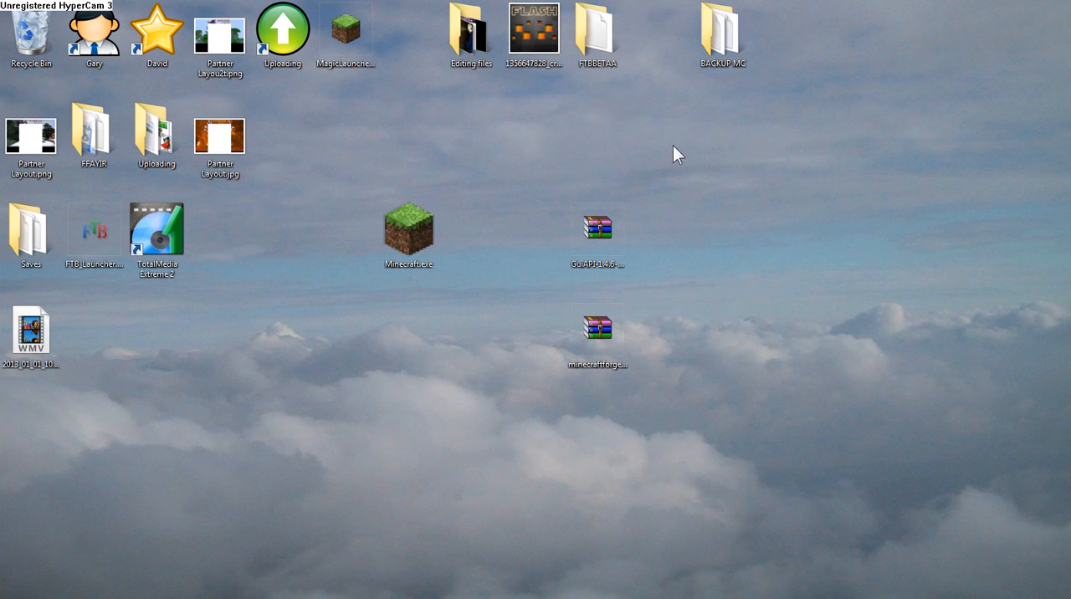
mouse_move(709, 218)
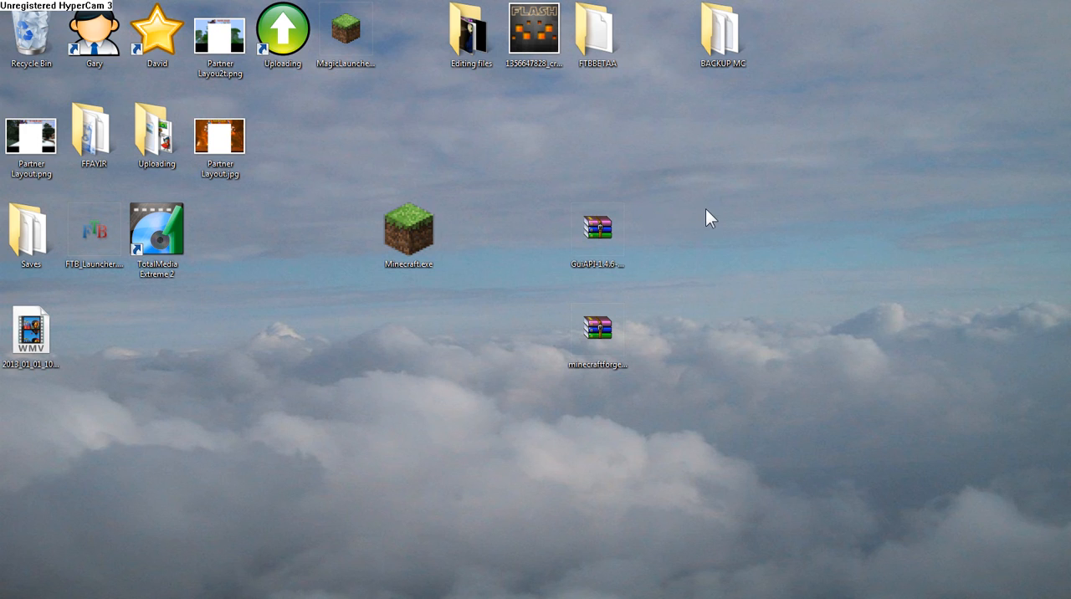
mouse_move(536, 284)
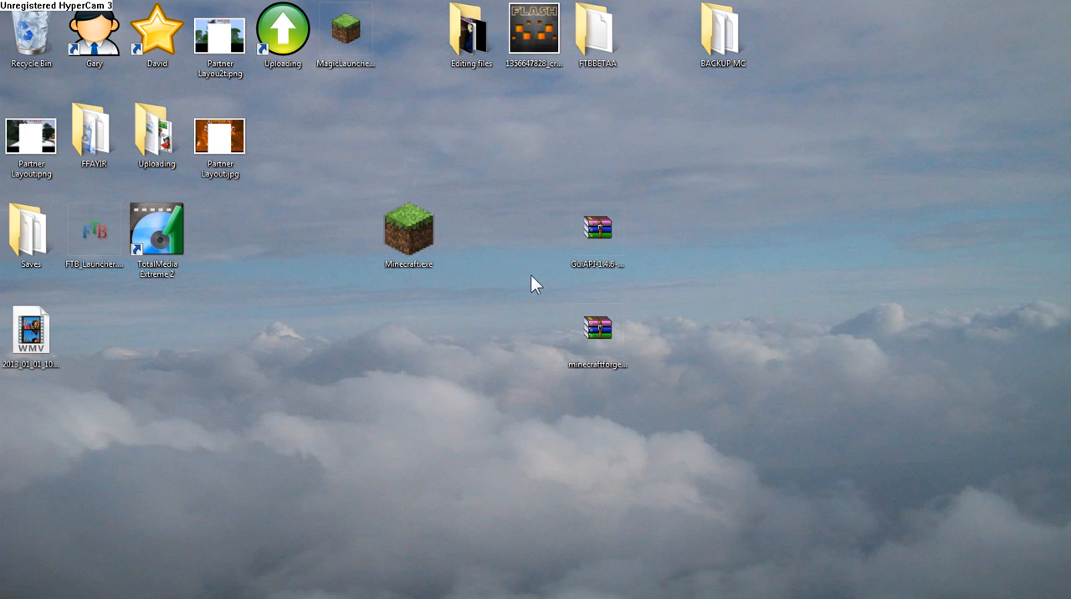
mouse_move(527, 278)
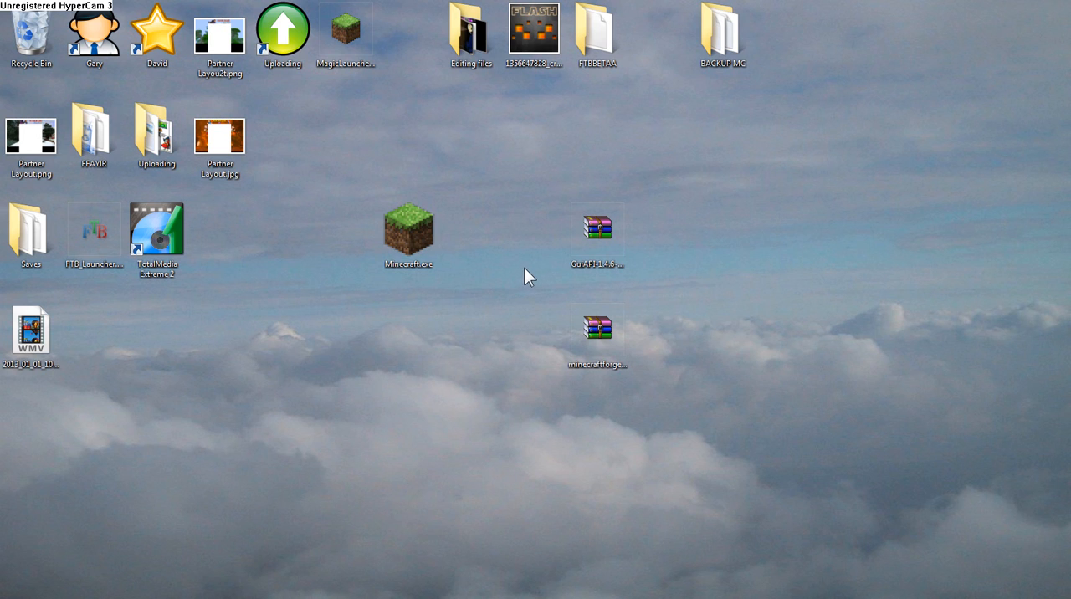
mouse_move(552, 266)
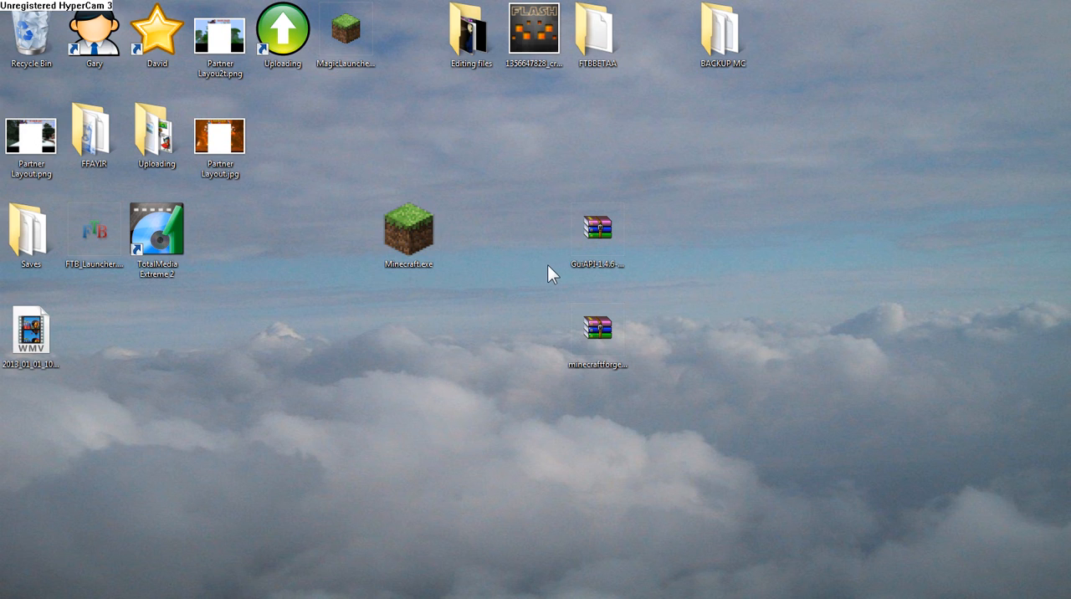
mouse_move(540, 274)
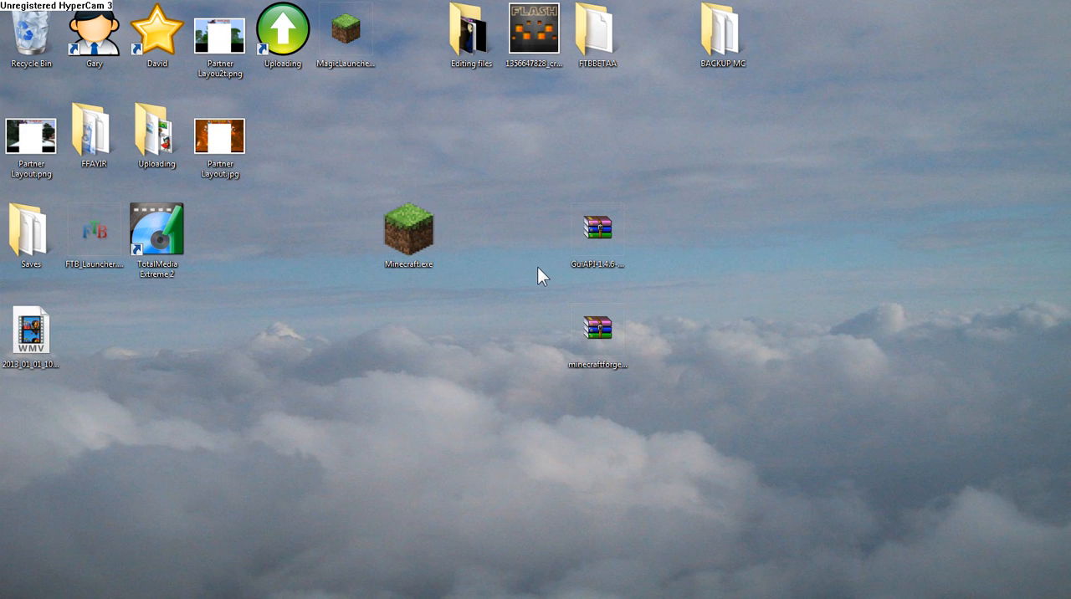